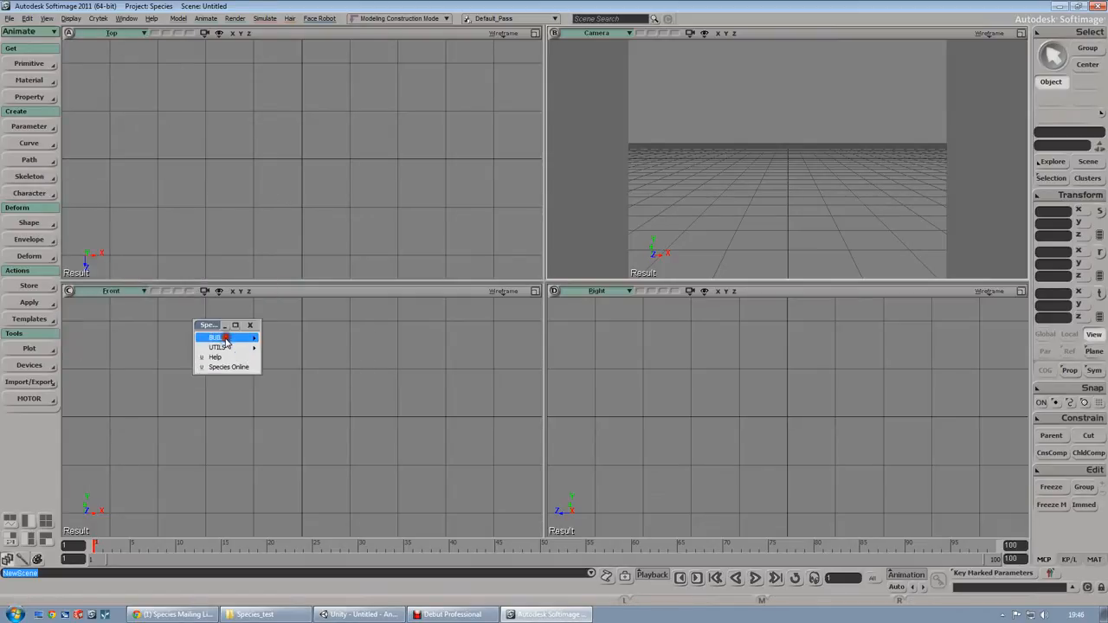
# - Import the Species male character via BUILD > Import Male and maximize the Camera viewport
pyautogui.moveTo(207, 325); pyautogui.dragTo(78, 48)
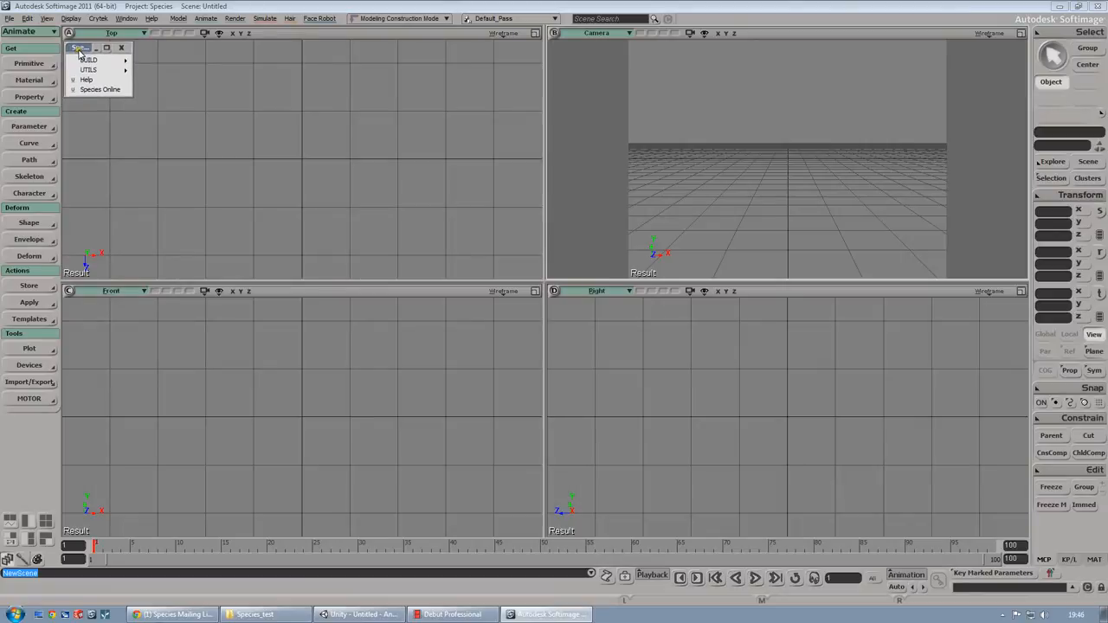
pyautogui.click(88, 60)
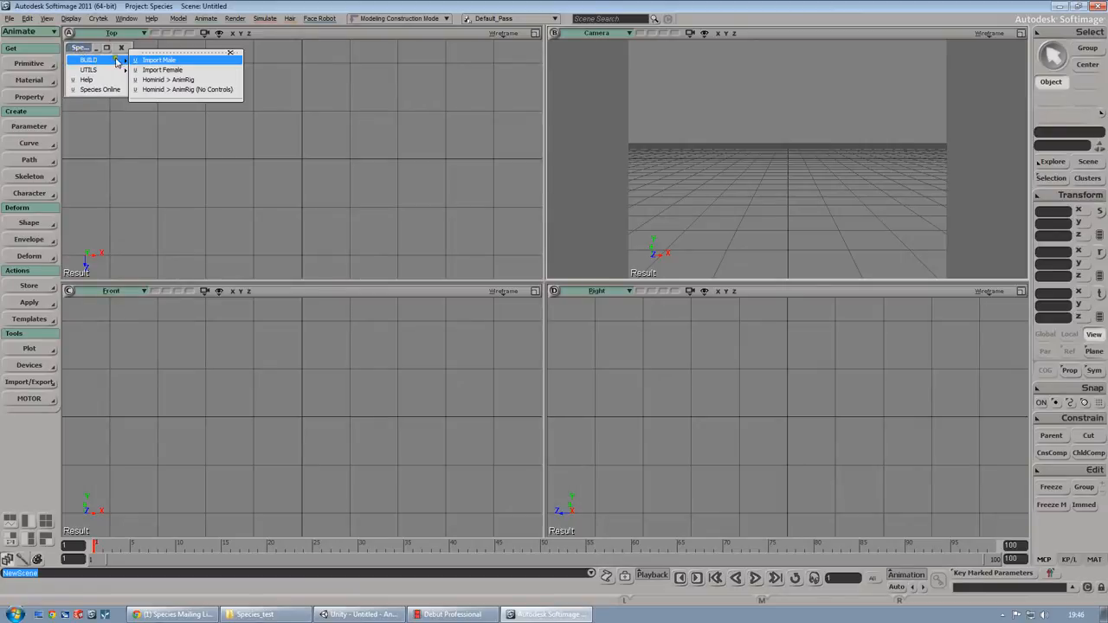
pyautogui.click(158, 59)
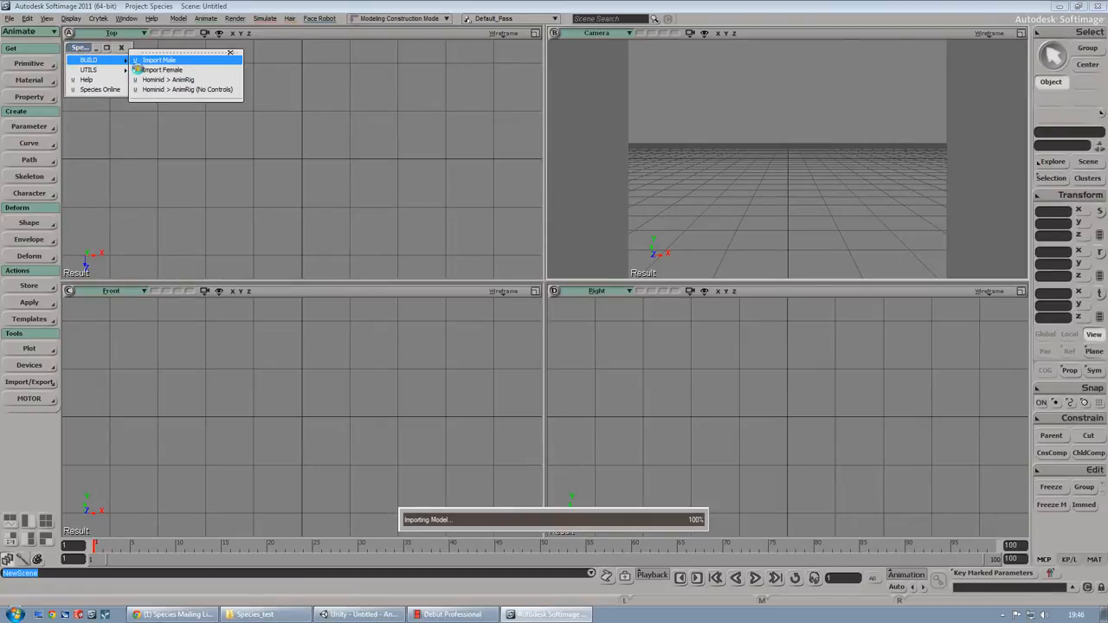
pyautogui.click(159, 58)
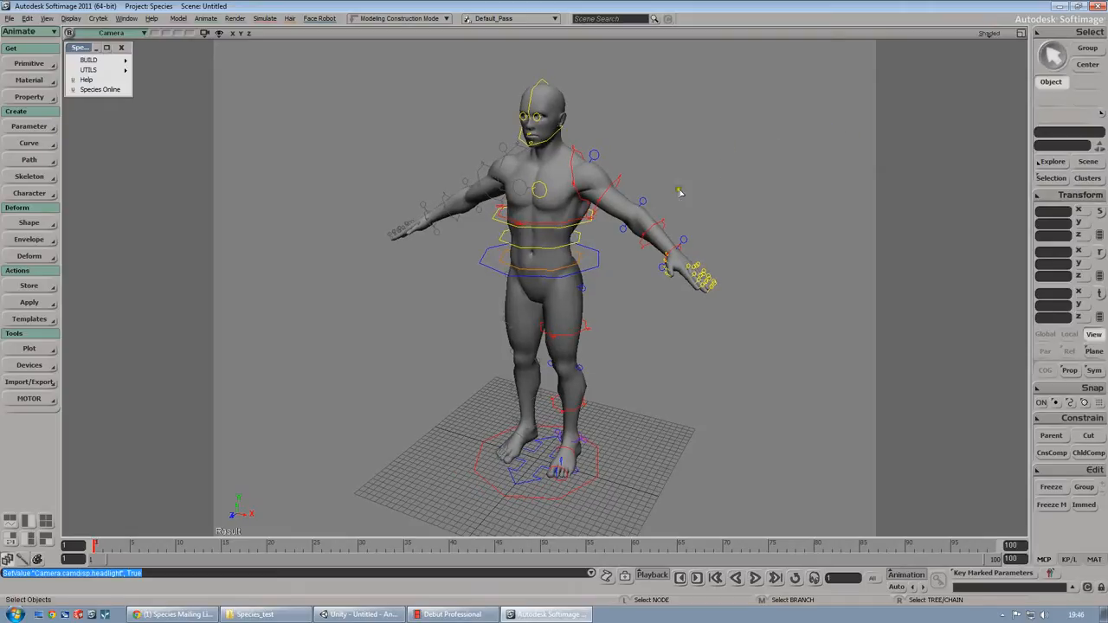
pyautogui.moveTo(671, 163)
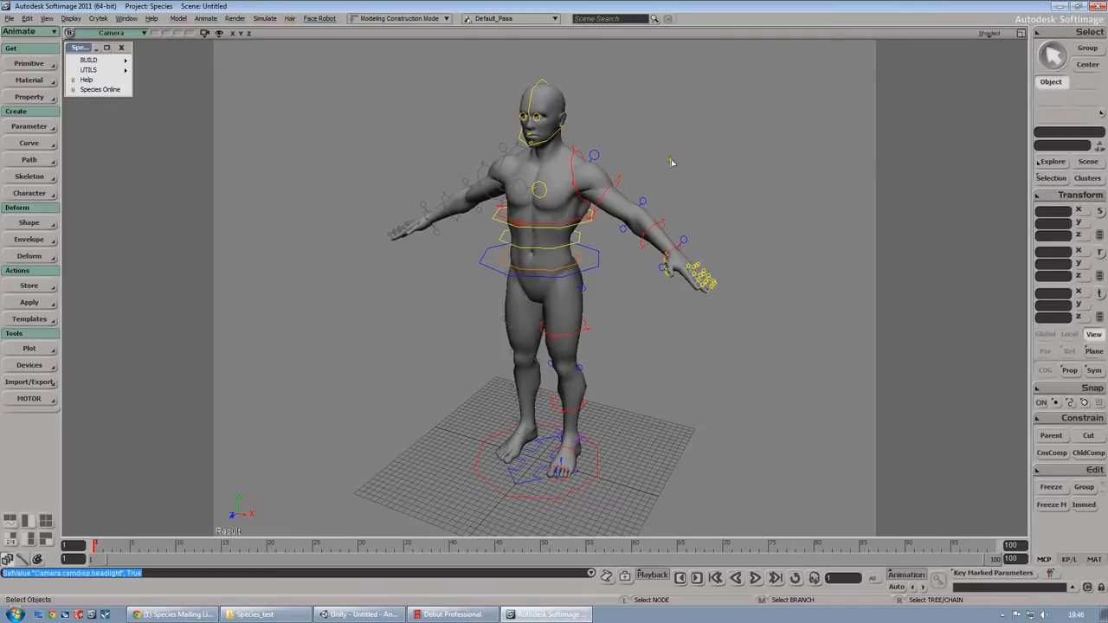
pyautogui.moveTo(366, 284)
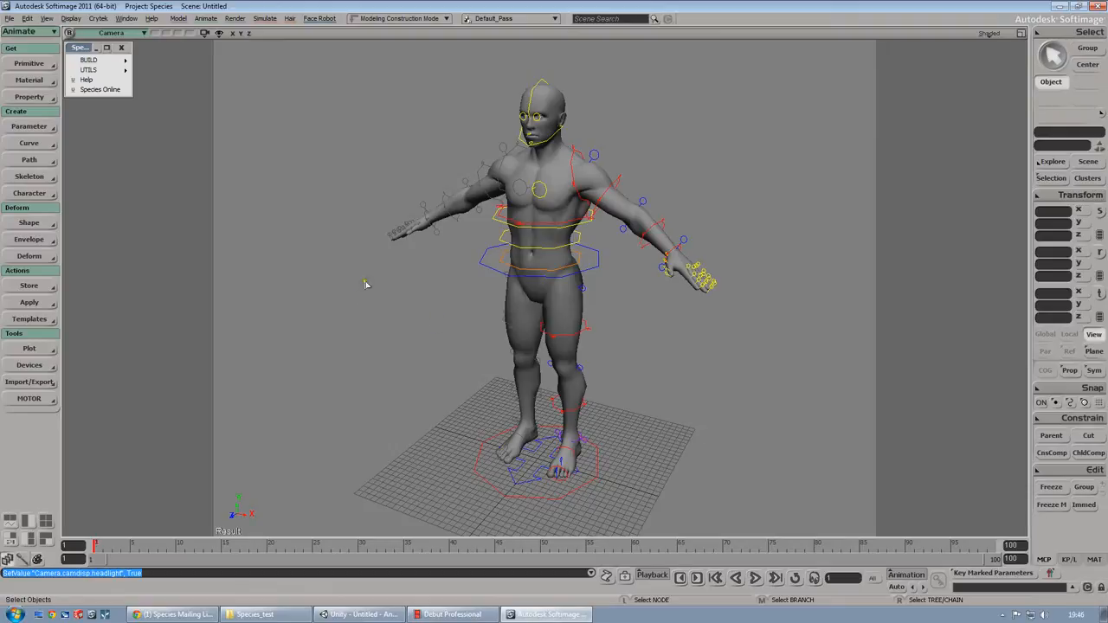
pyautogui.moveTo(418, 332)
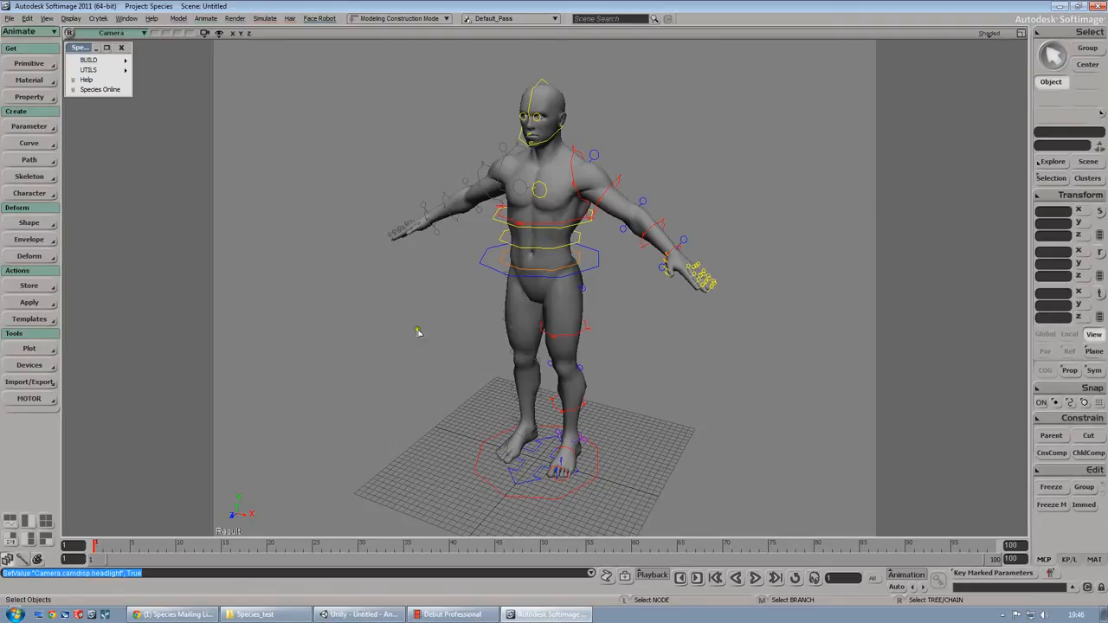
pyautogui.moveTo(418, 334)
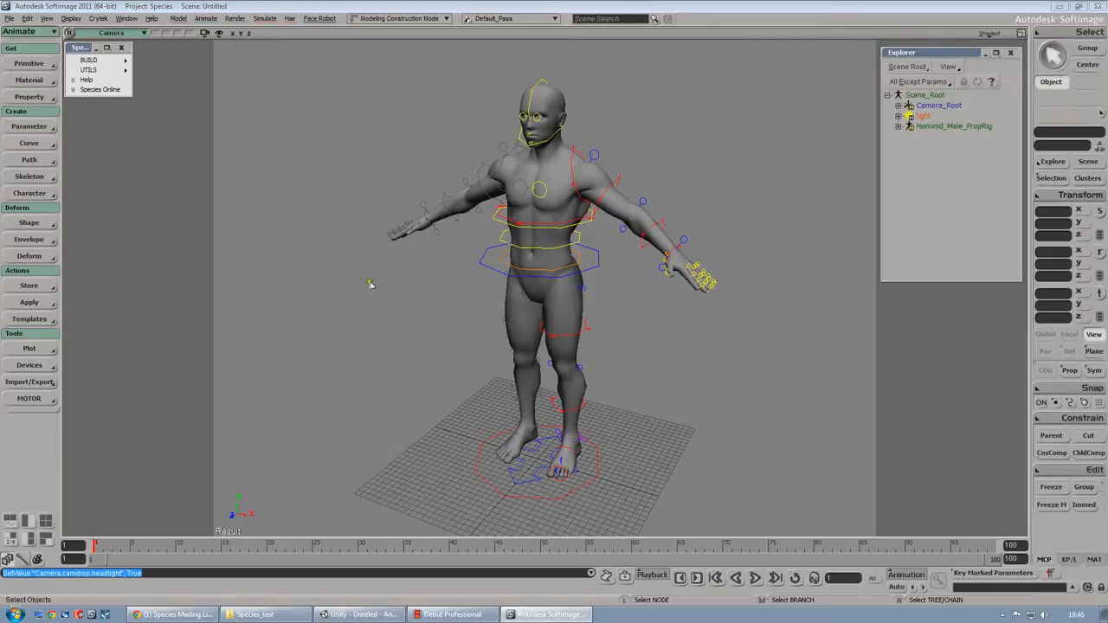
pyautogui.moveTo(91, 59)
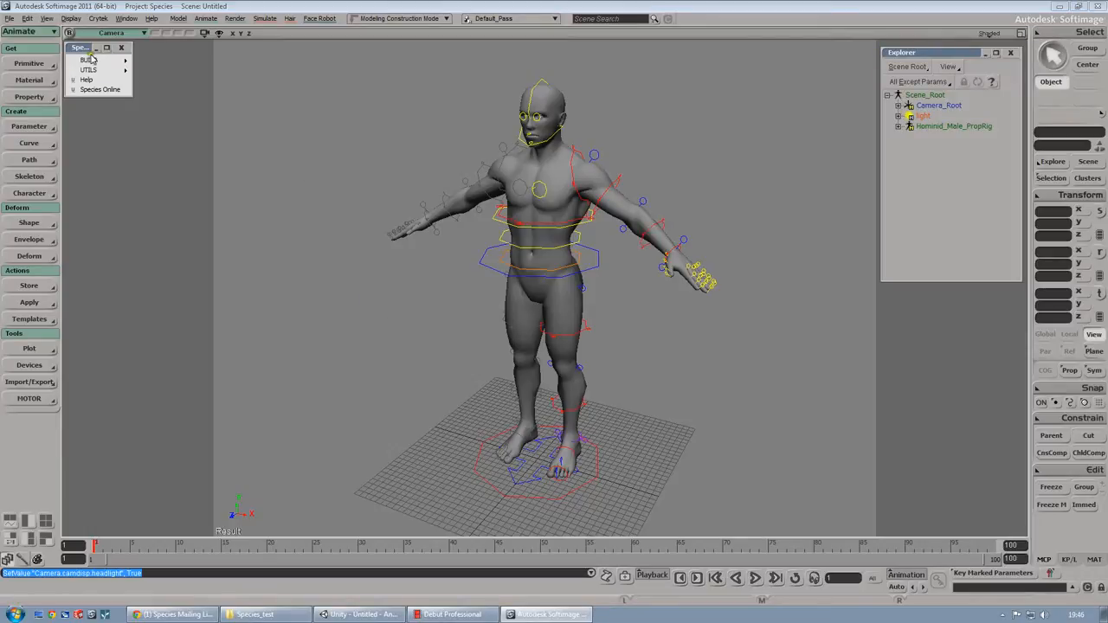
# - Build the Hominid AnimRig on the male character, dismiss the Finished message, and orbit
pyautogui.click(87, 59)
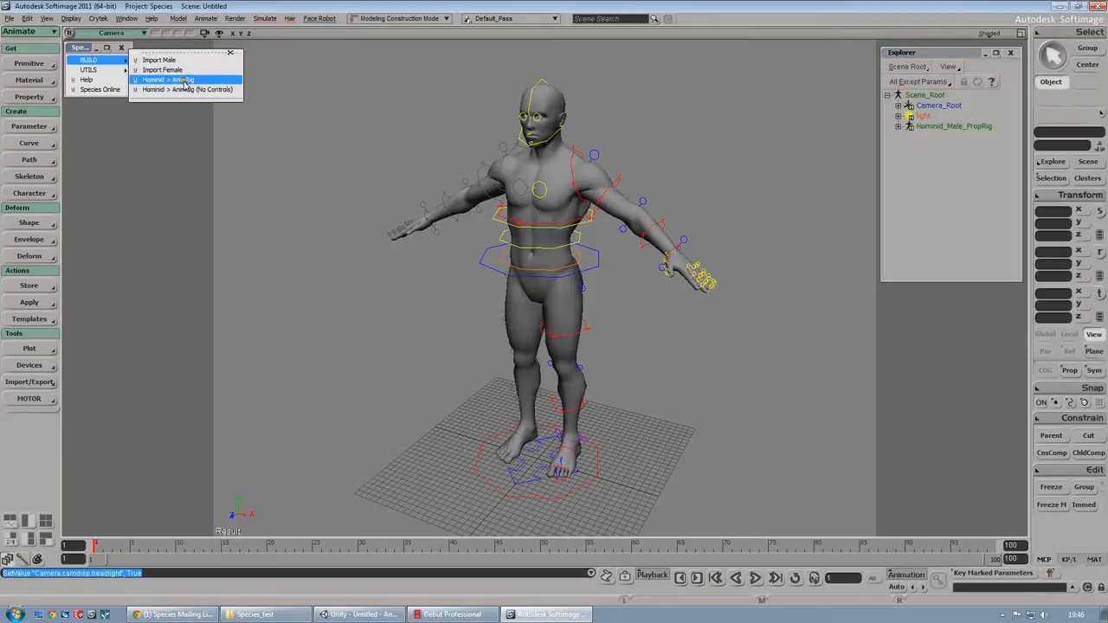
pyautogui.click(167, 80)
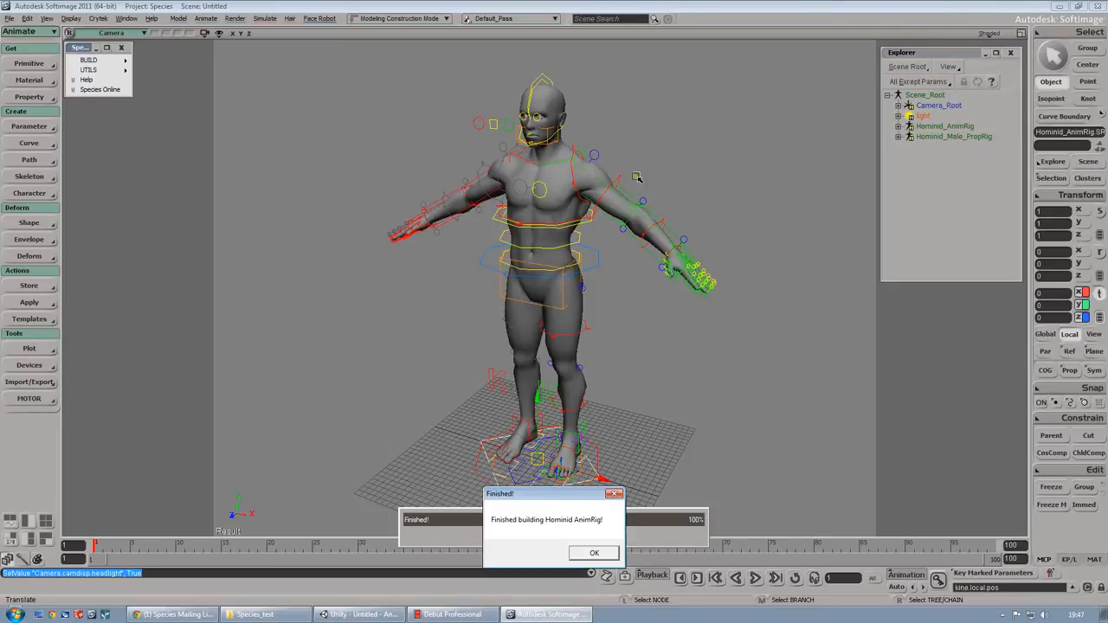
pyautogui.click(594, 553)
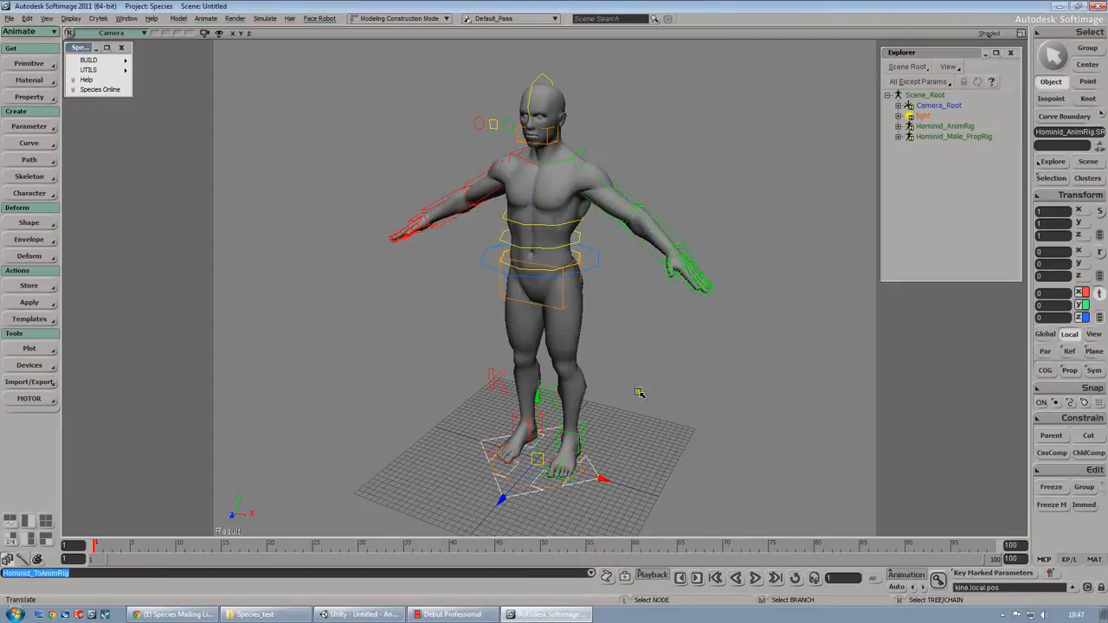
pyautogui.moveTo(638, 391); pyautogui.dragTo(638, 382)
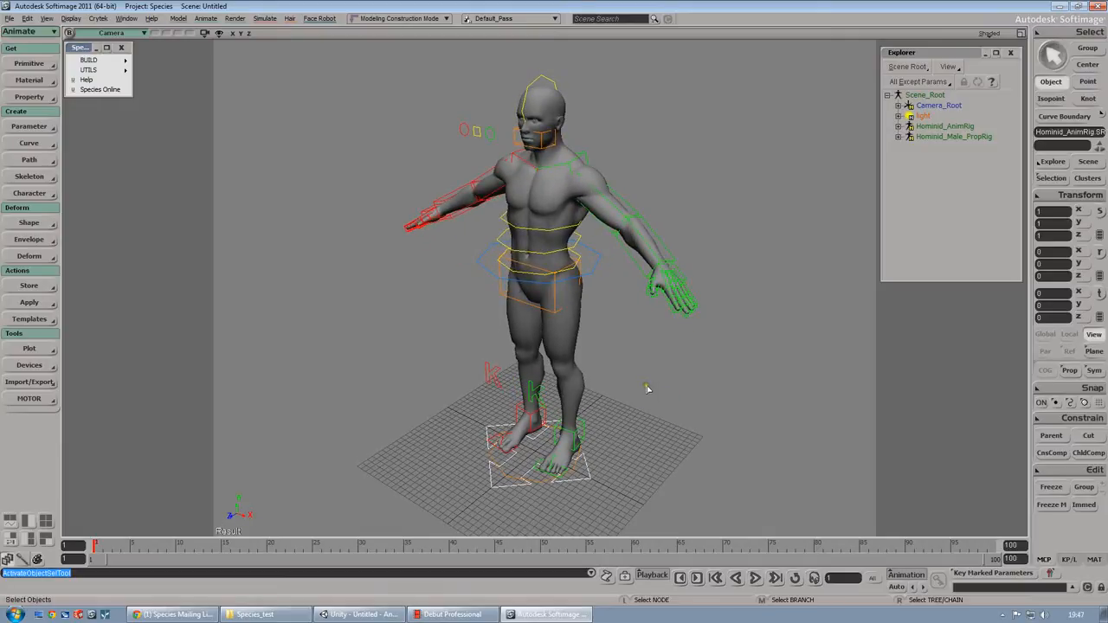
pyautogui.moveTo(453, 366)
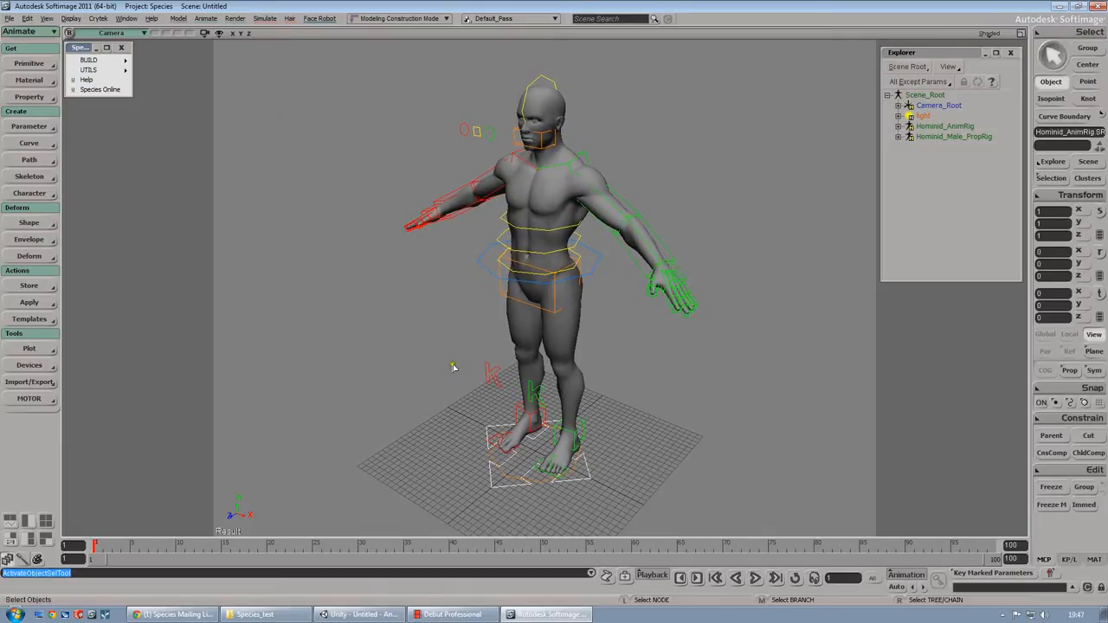
pyautogui.moveTo(223, 190)
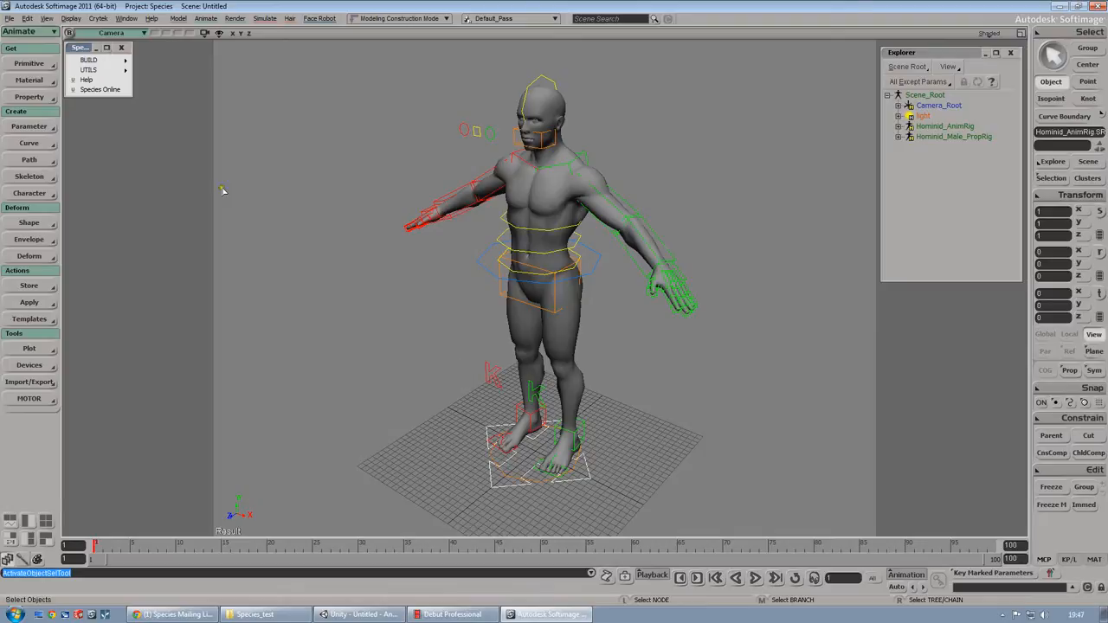
# - Load the Hominid_AnimRig.tagt template through MOTOR > Tag Rig, then close TagPPG
pyautogui.click(28, 398)
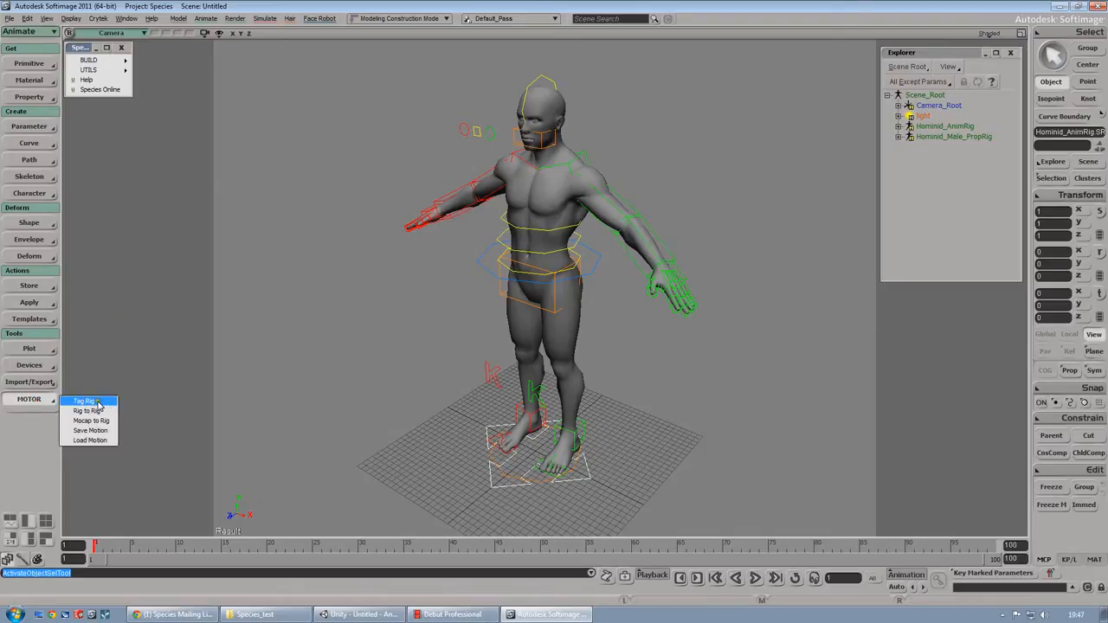
pyautogui.click(85, 401)
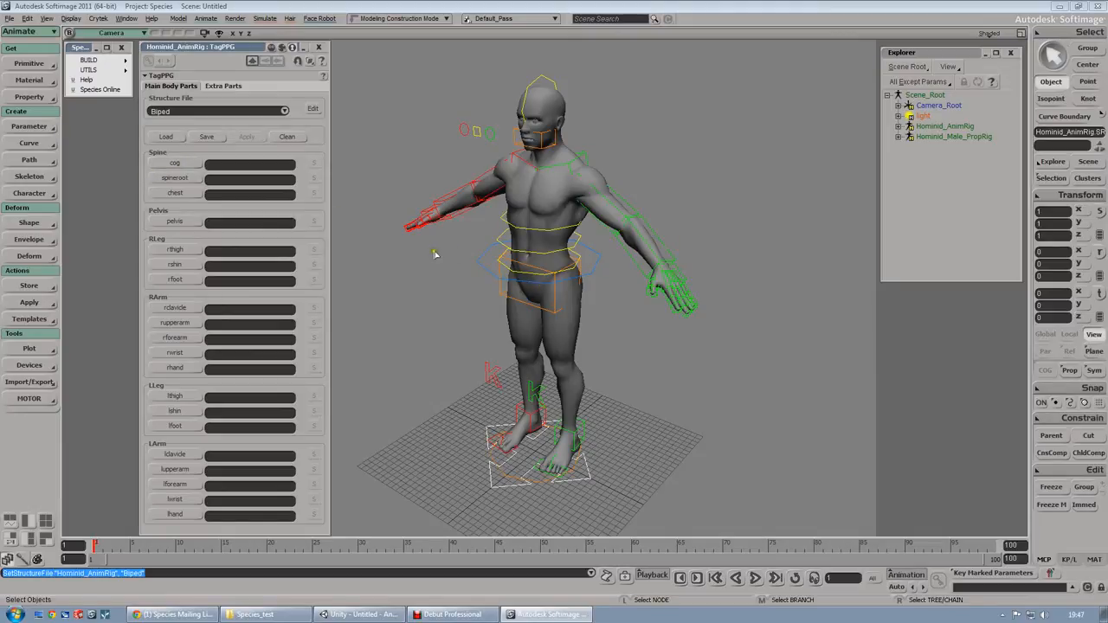
pyautogui.moveTo(421, 256)
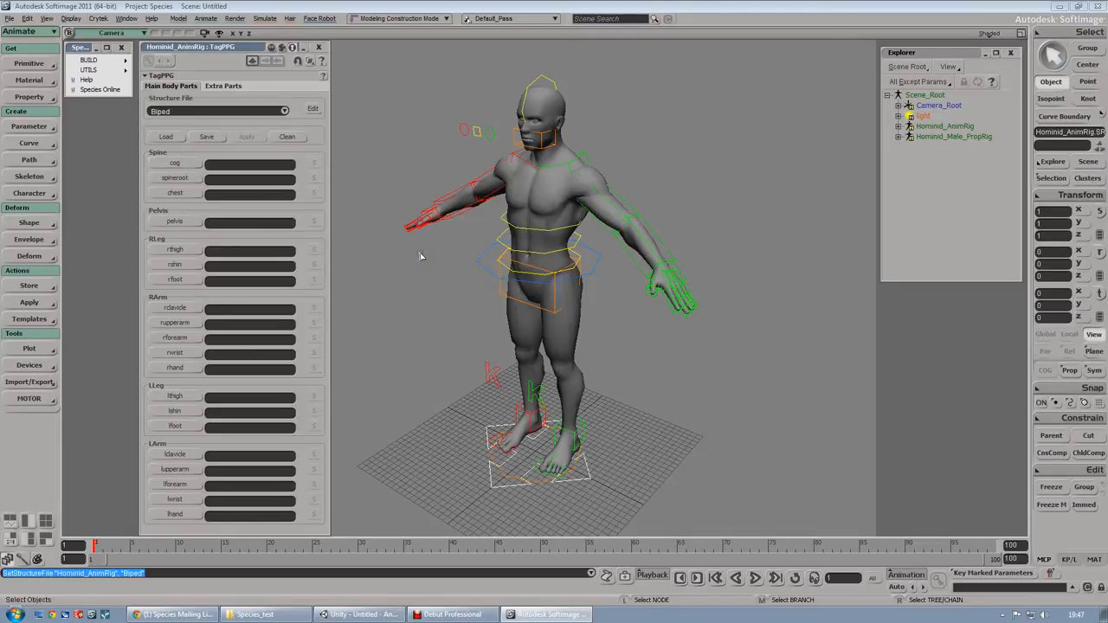
pyautogui.click(165, 136)
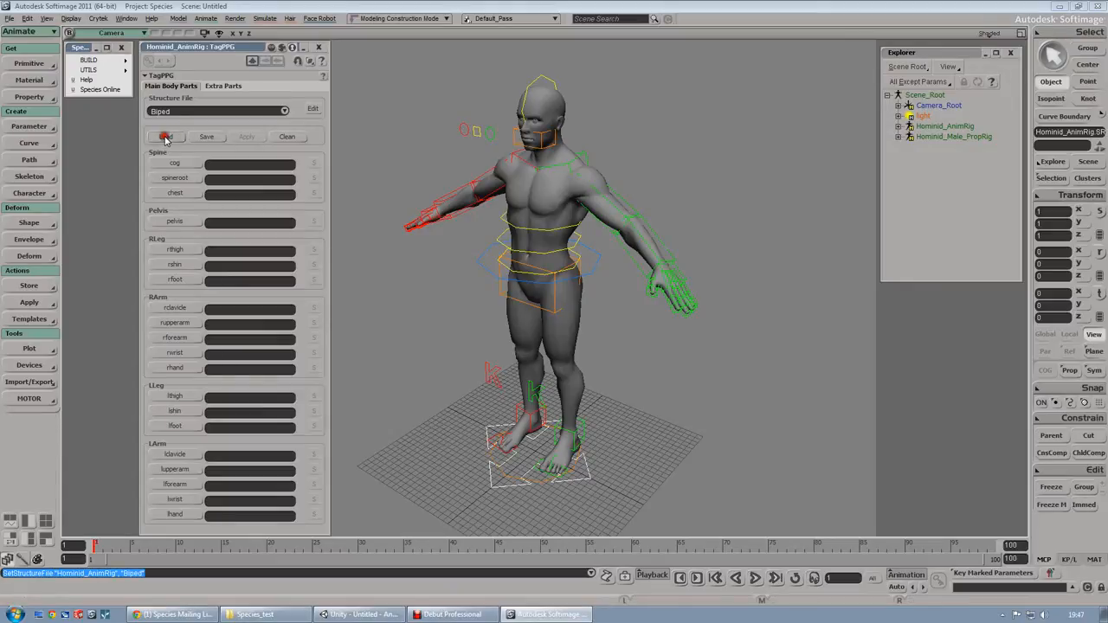
pyautogui.click(165, 137)
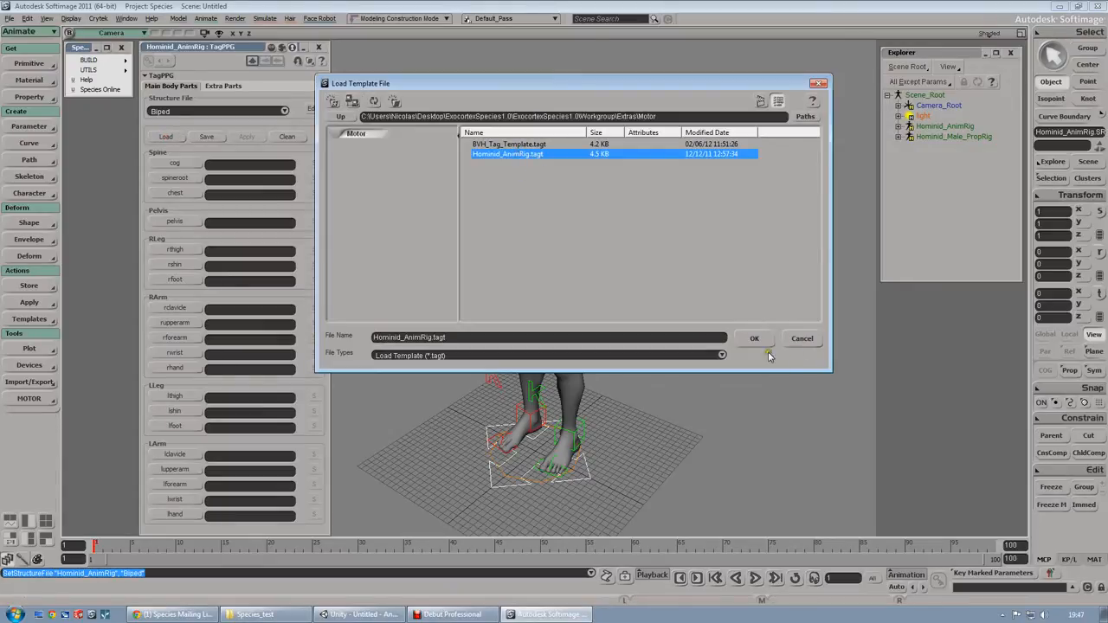
pyautogui.click(754, 337)
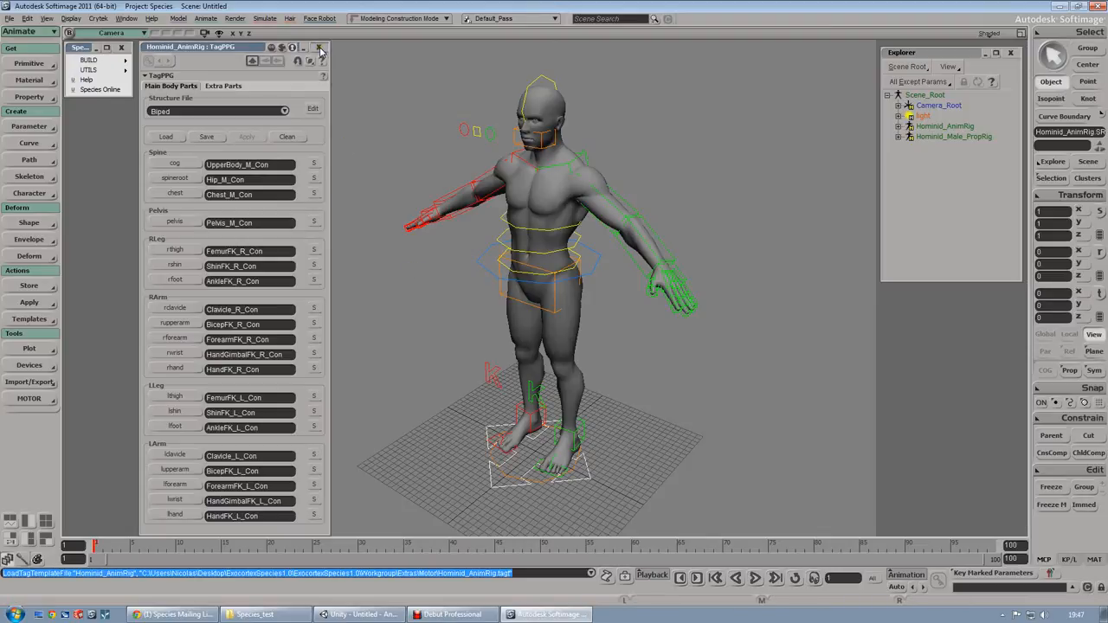
pyautogui.click(320, 47)
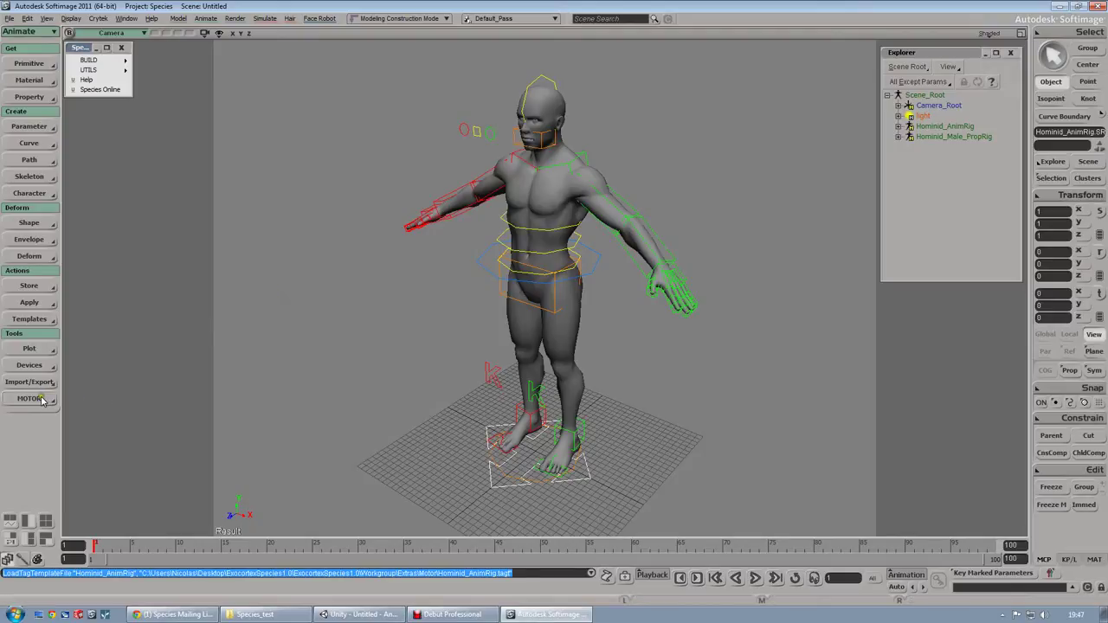
# - Set back_flip.bvh as the Mocap to Rig source and create its tag template
pyautogui.click(29, 399)
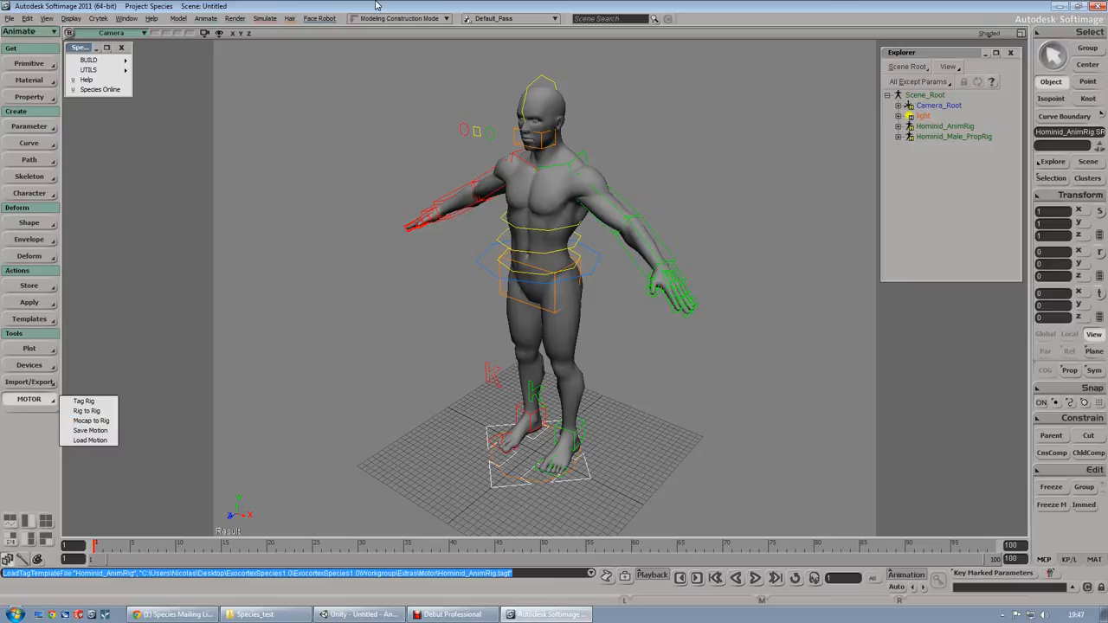
pyautogui.click(945, 125)
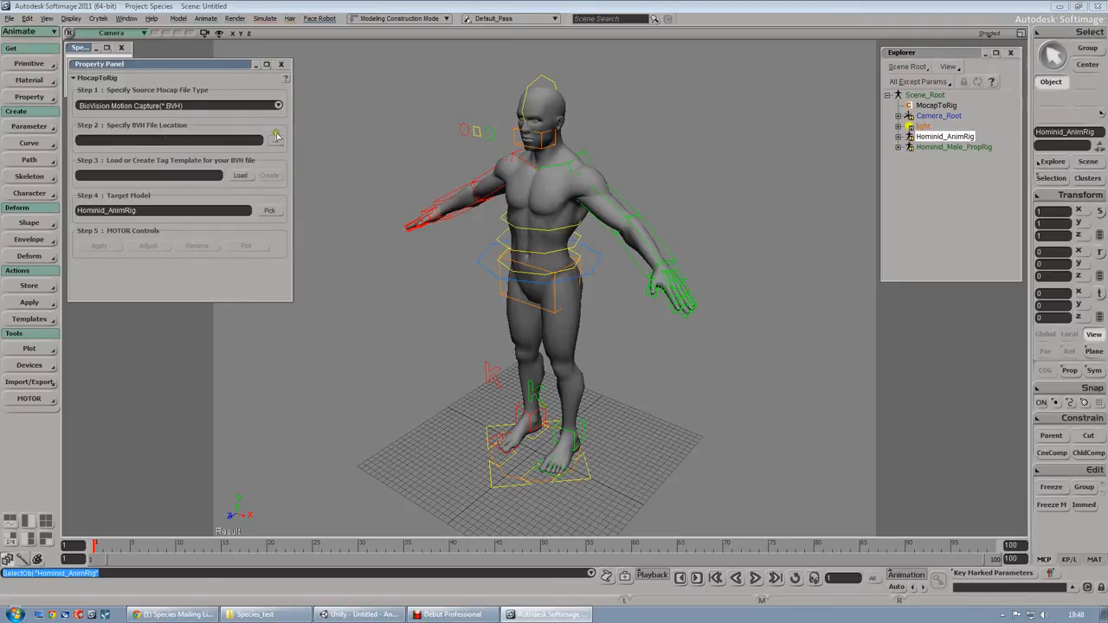
pyautogui.click(276, 139)
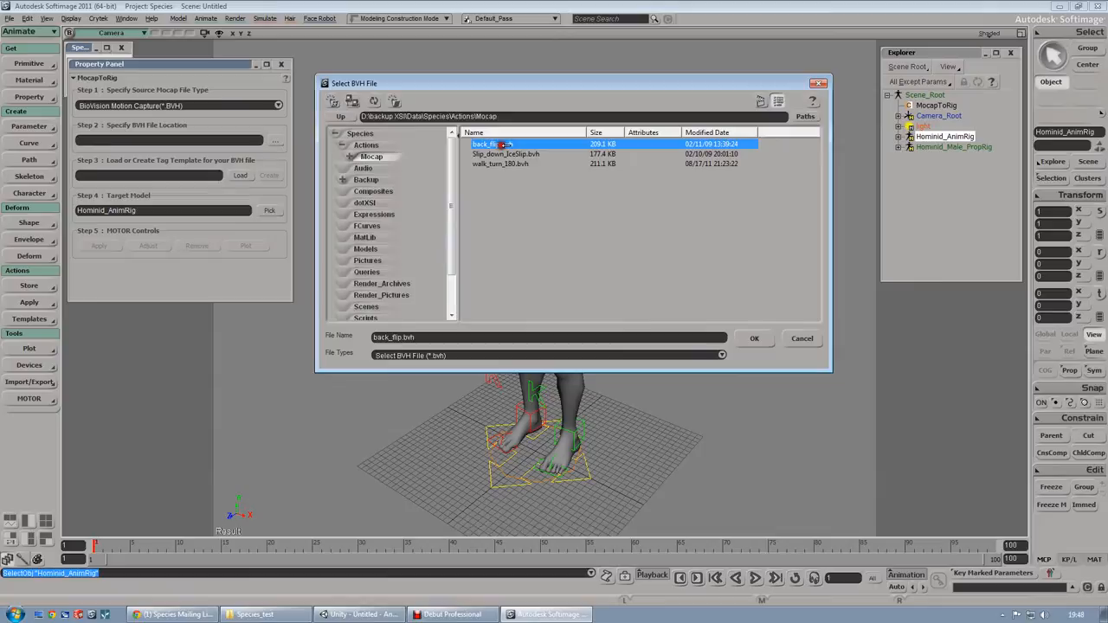
pyautogui.click(752, 338)
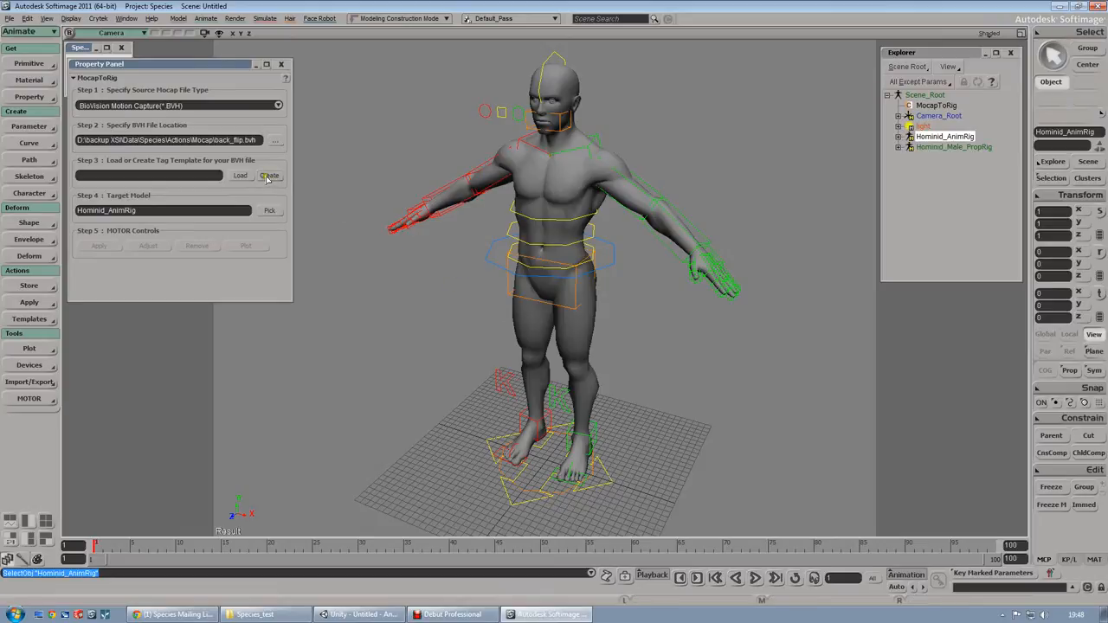
pyautogui.click(269, 175)
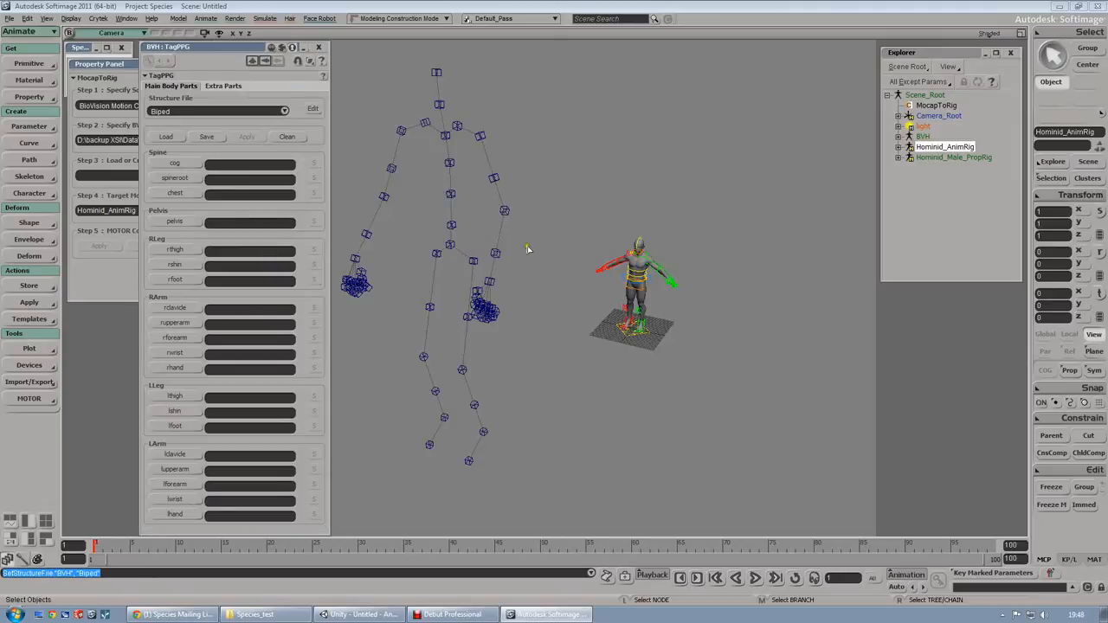
# - Frame the BVH skeleton and tag its Spine as spine root, Spine2 as chest, and the pelvis
pyautogui.click(921, 136)
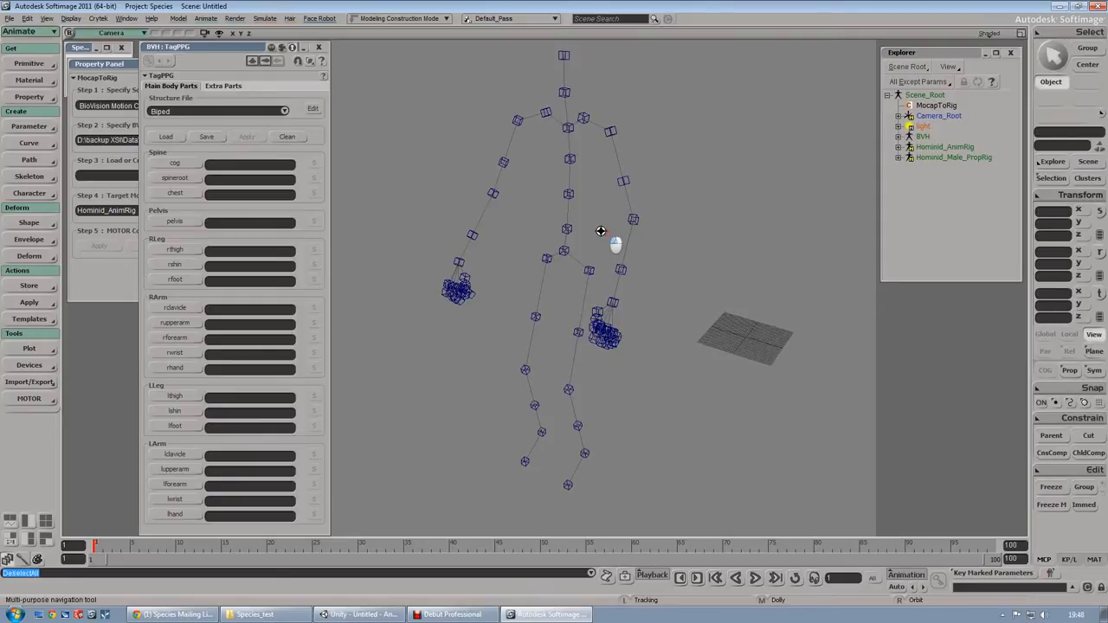
pyautogui.click(174, 163)
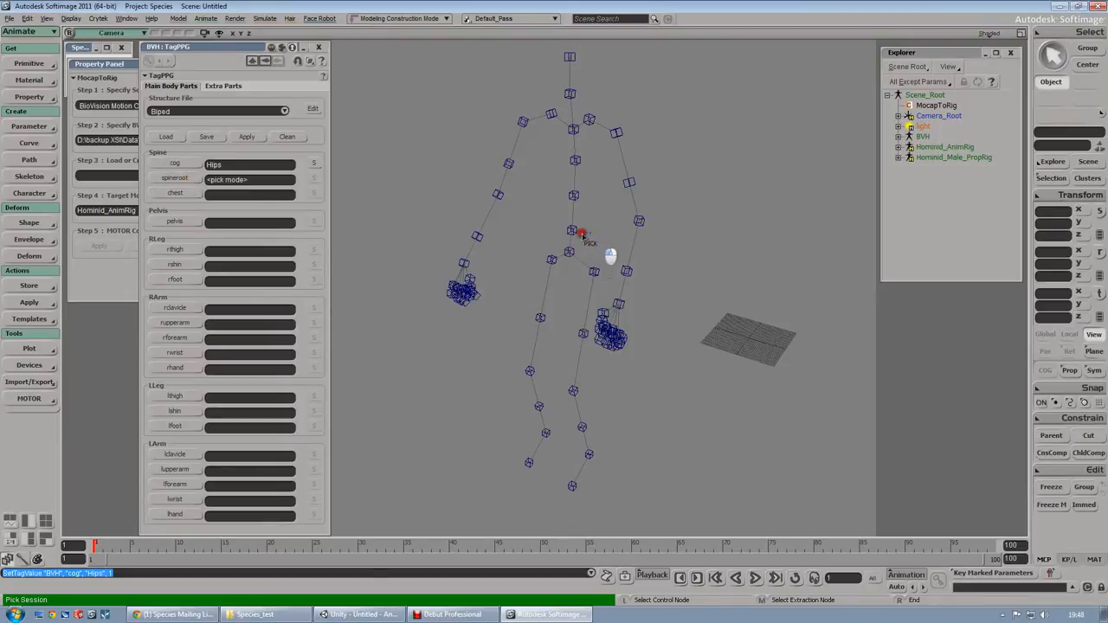
pyautogui.click(569, 164)
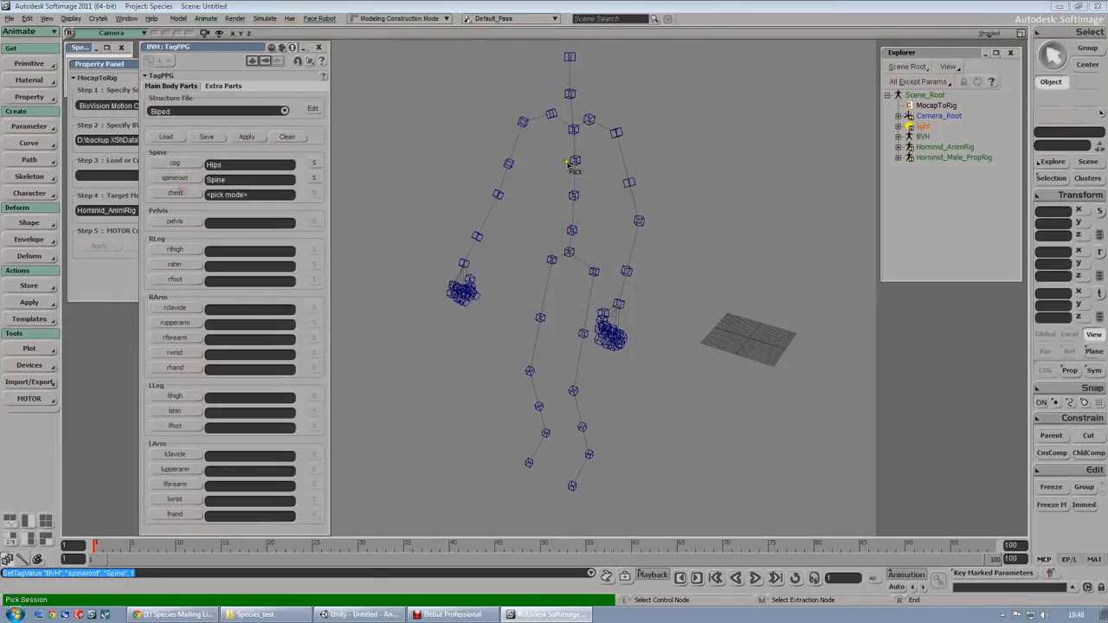
pyautogui.click(571, 253)
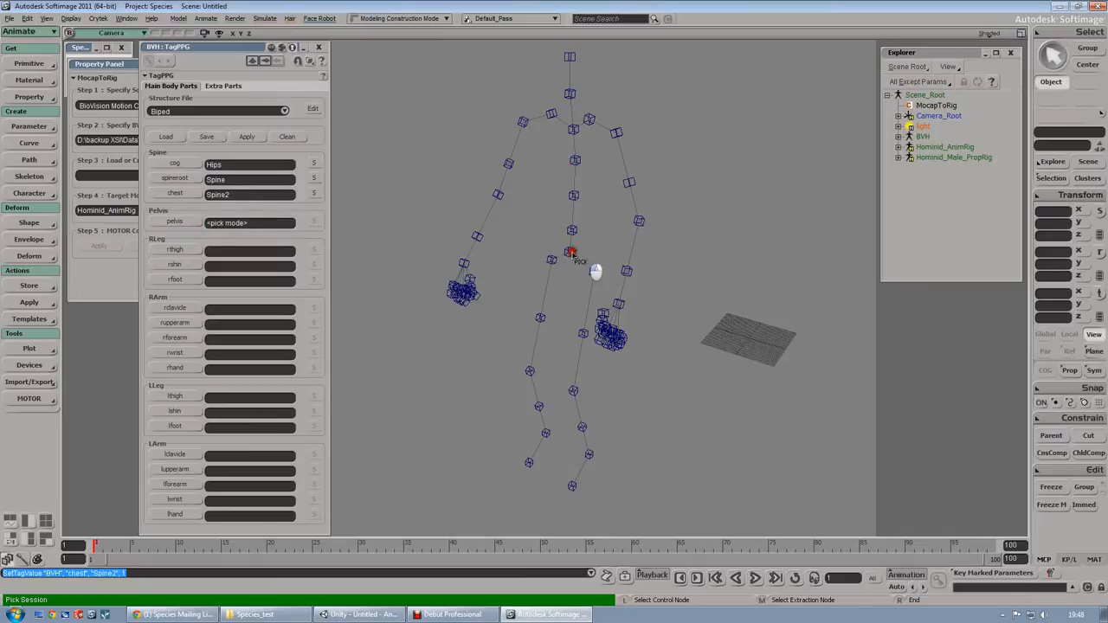
pyautogui.click(545, 121)
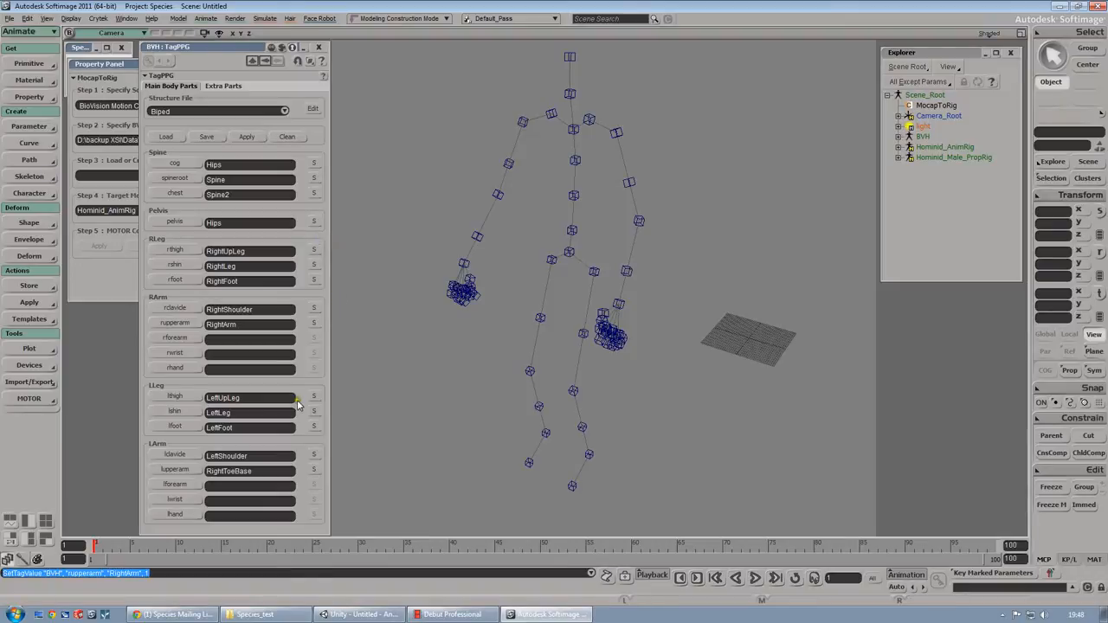
pyautogui.moveTo(327, 288)
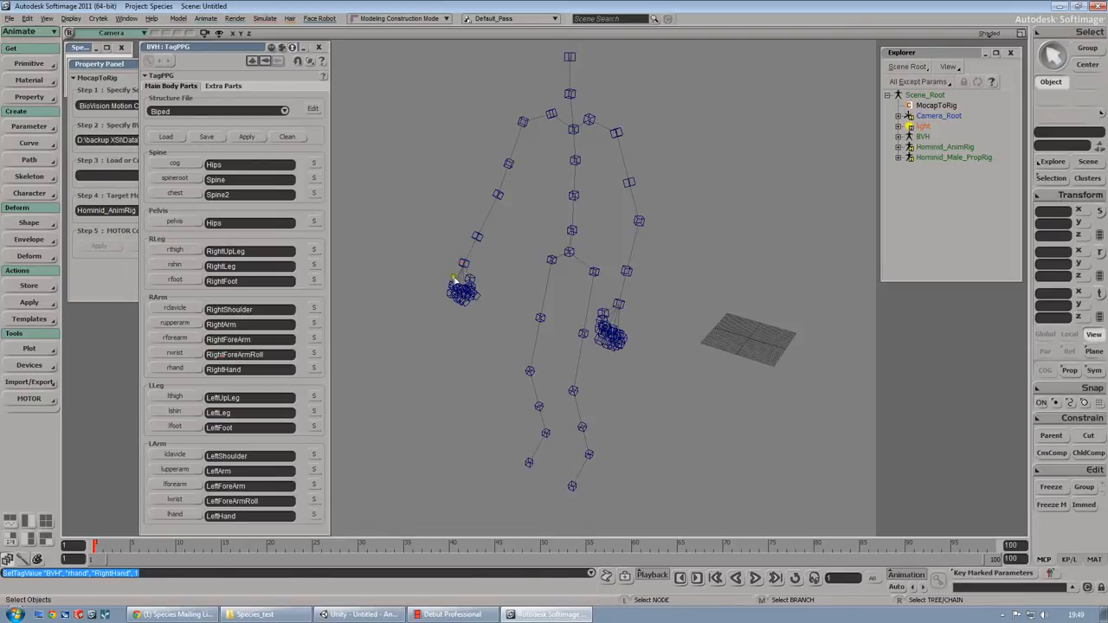
# - Tag the Neck, Head and ToeBase bones on the Extra Parts tab
pyautogui.click(223, 86)
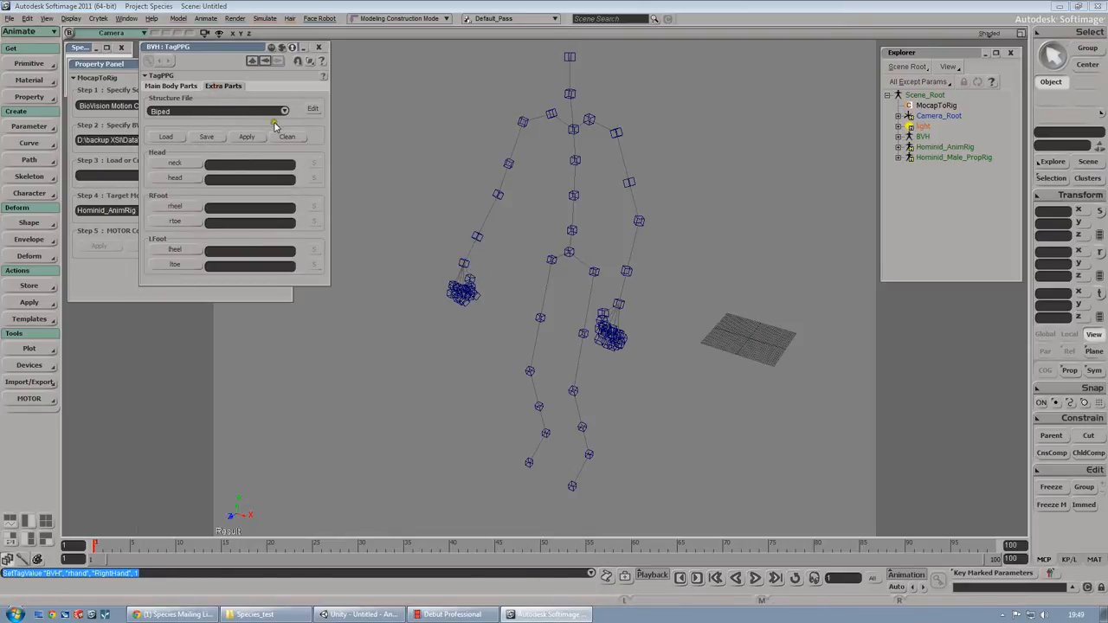
pyautogui.click(250, 163)
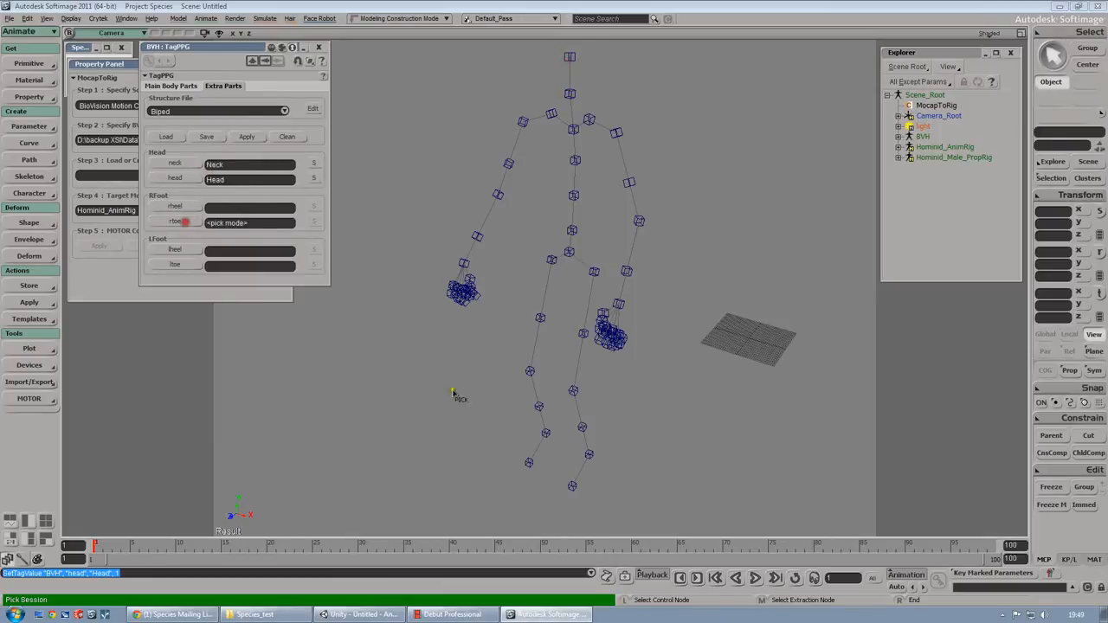
pyautogui.click(482, 353)
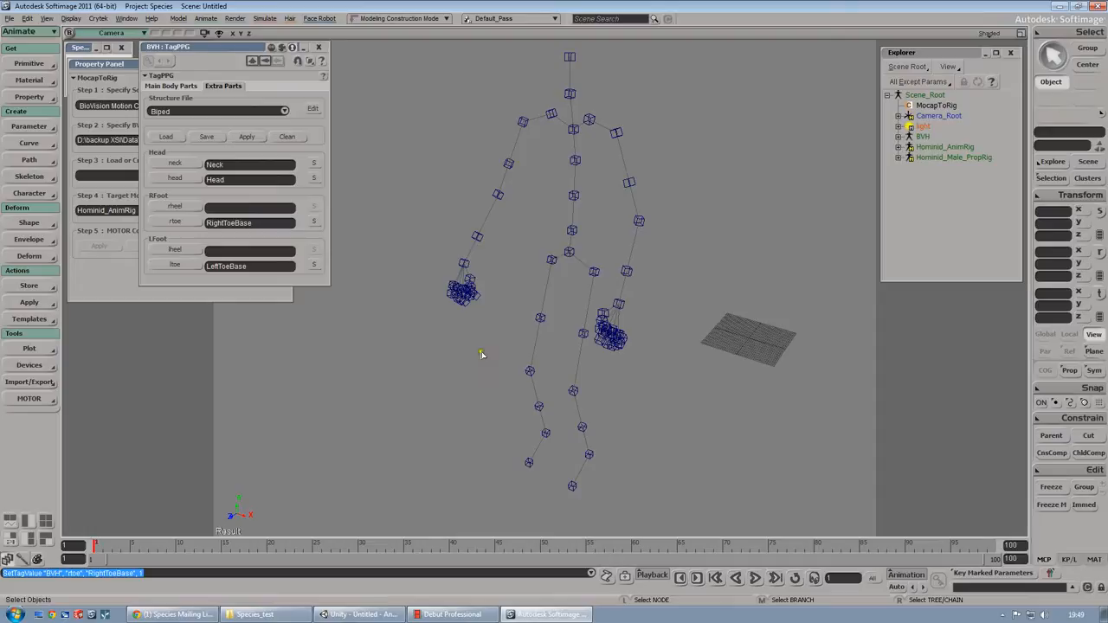
# - Save the tag settings as the template BVH_Tag_Unity3D
pyautogui.click(206, 136)
pyautogui.write('BVH_Tag_')
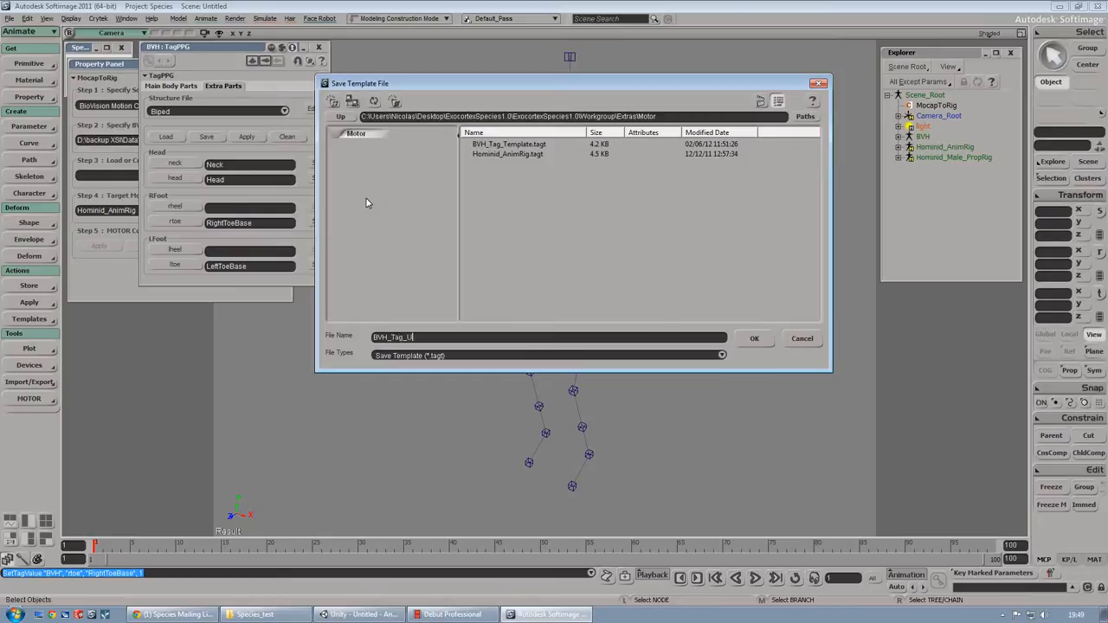
pyautogui.write('Unity3D')
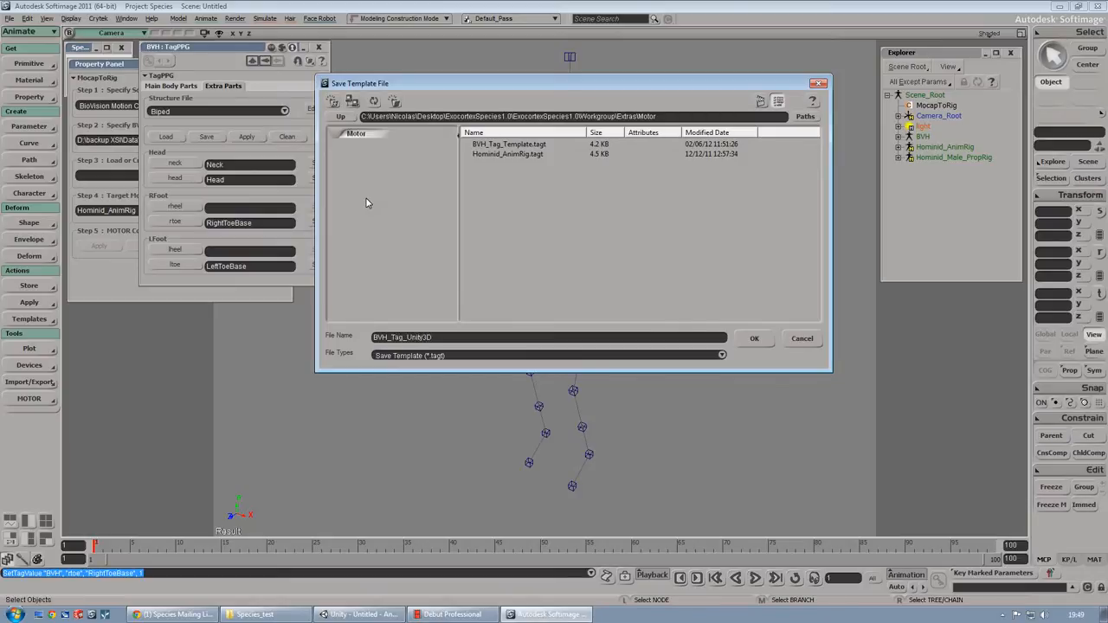
pyautogui.click(752, 337)
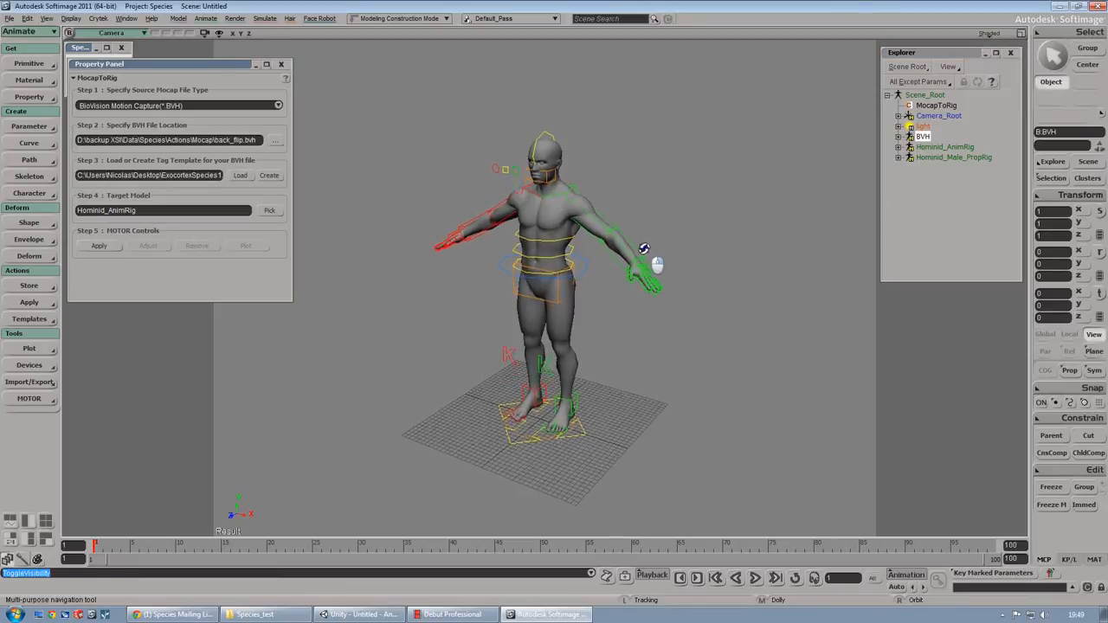
# - Apply the back_flip mocap to Hominid_AnimRig and select both leg IK controllers
pyautogui.click(99, 245)
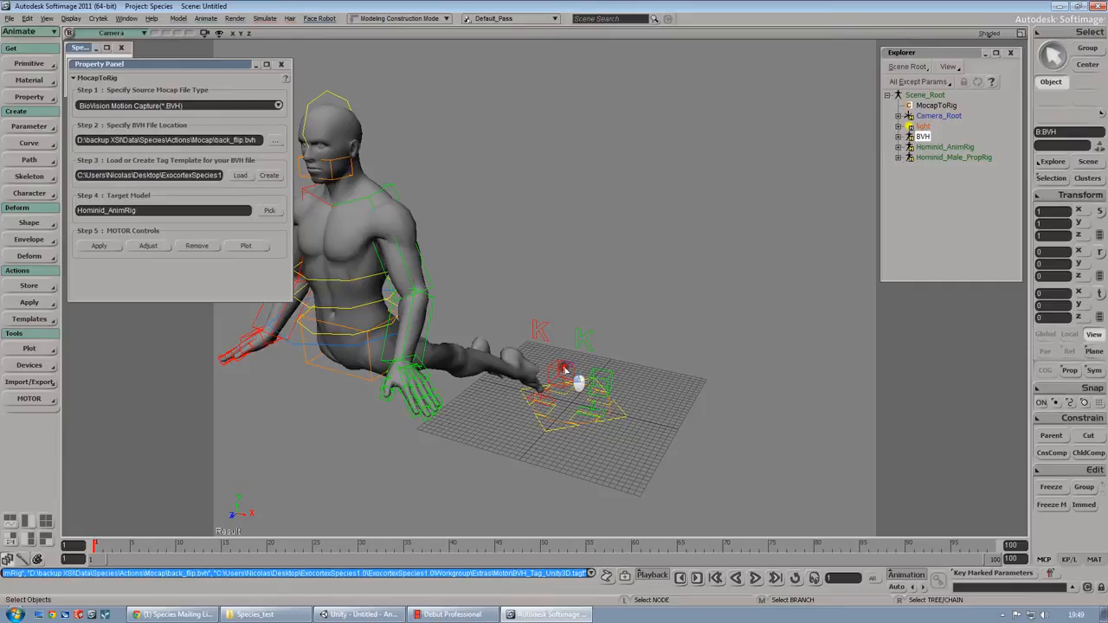
pyautogui.click(561, 372)
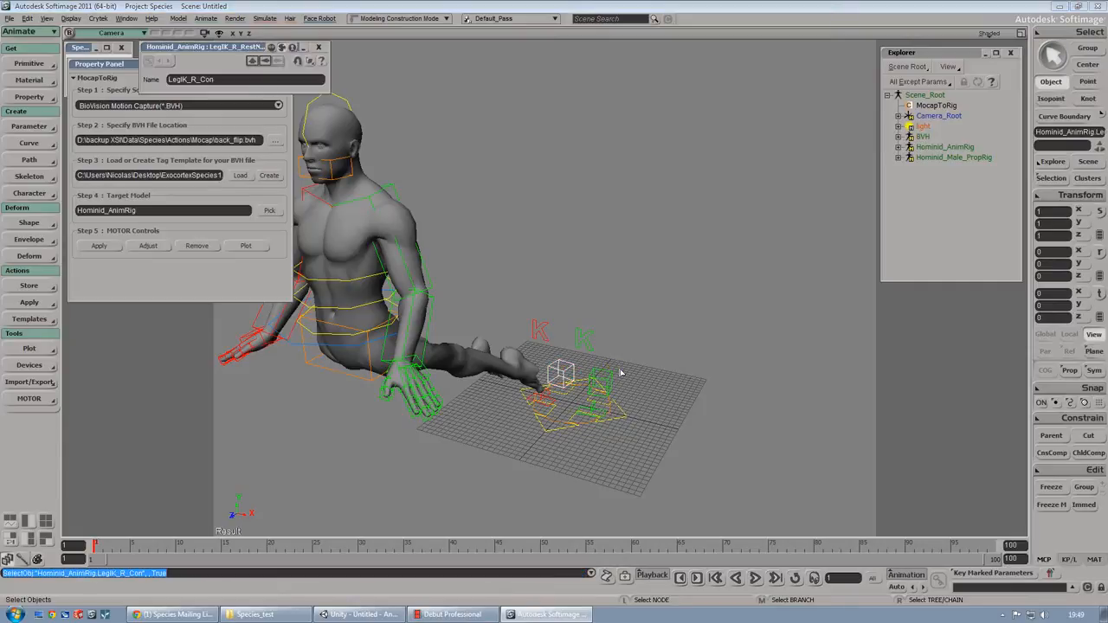
pyautogui.click(605, 376)
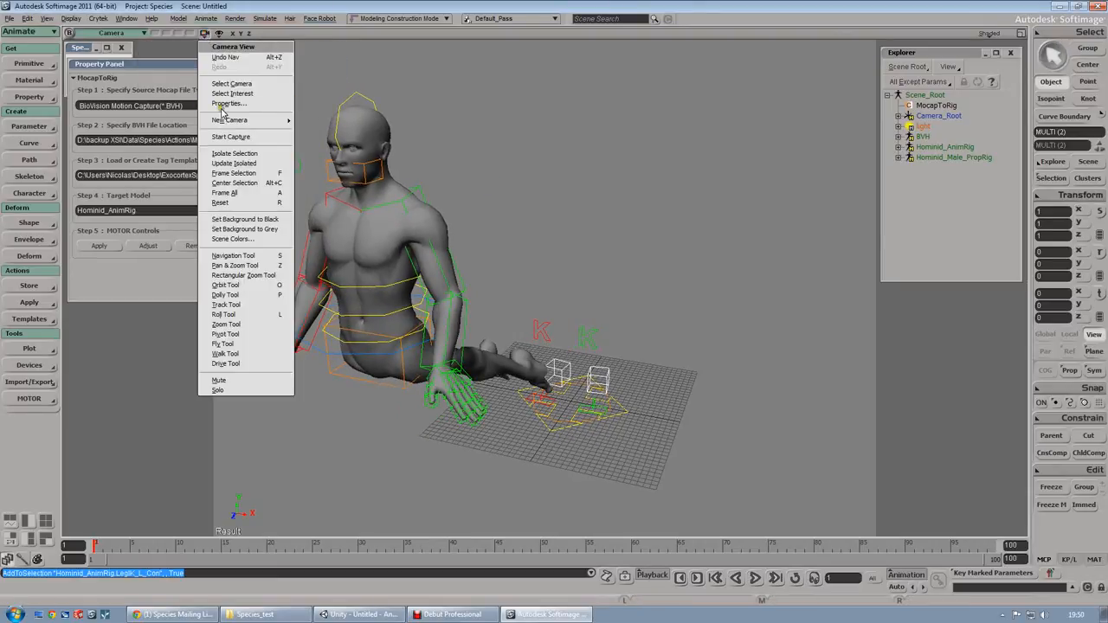
# - Enable Show Custom DisplayInfo Parameters for the camera and set the legs' FK_IK to 0
pyautogui.click(228, 103)
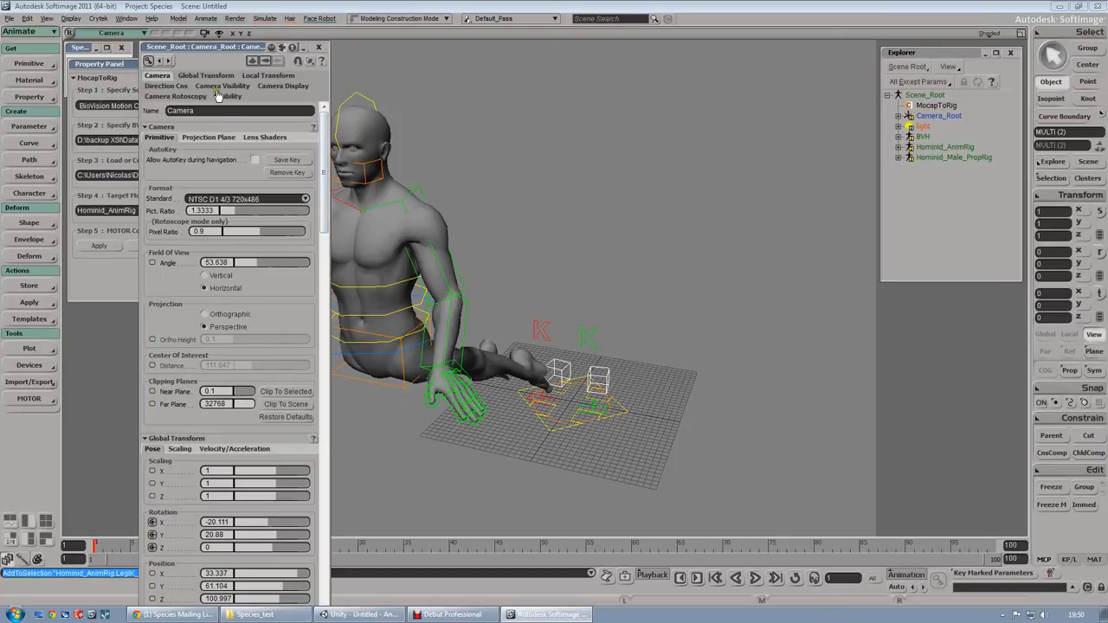
pyautogui.click(222, 85)
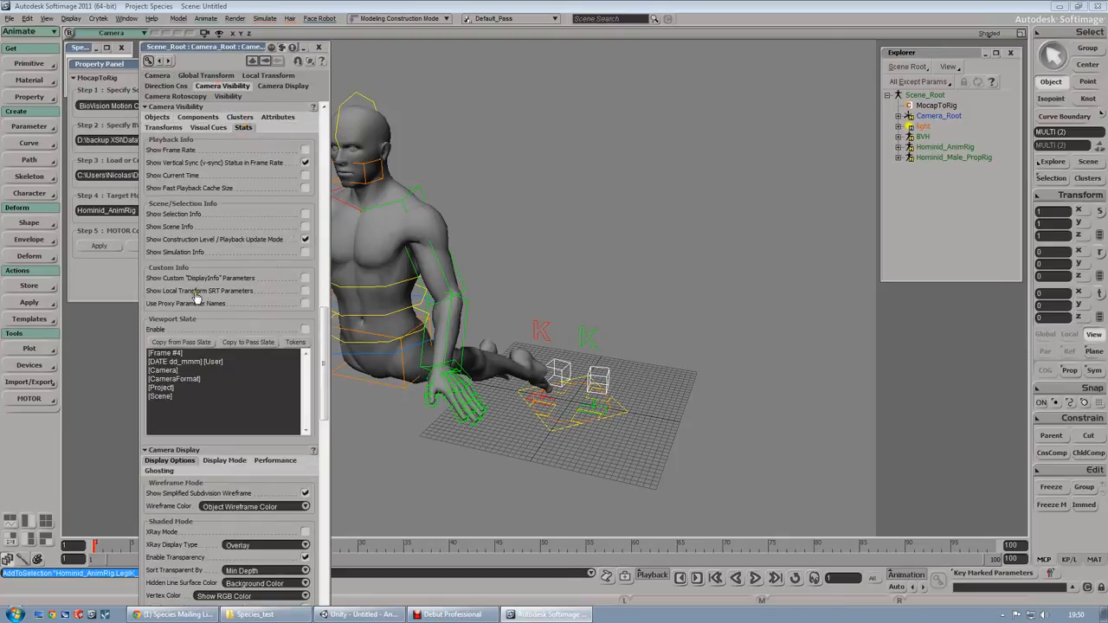
pyautogui.moveTo(205, 284)
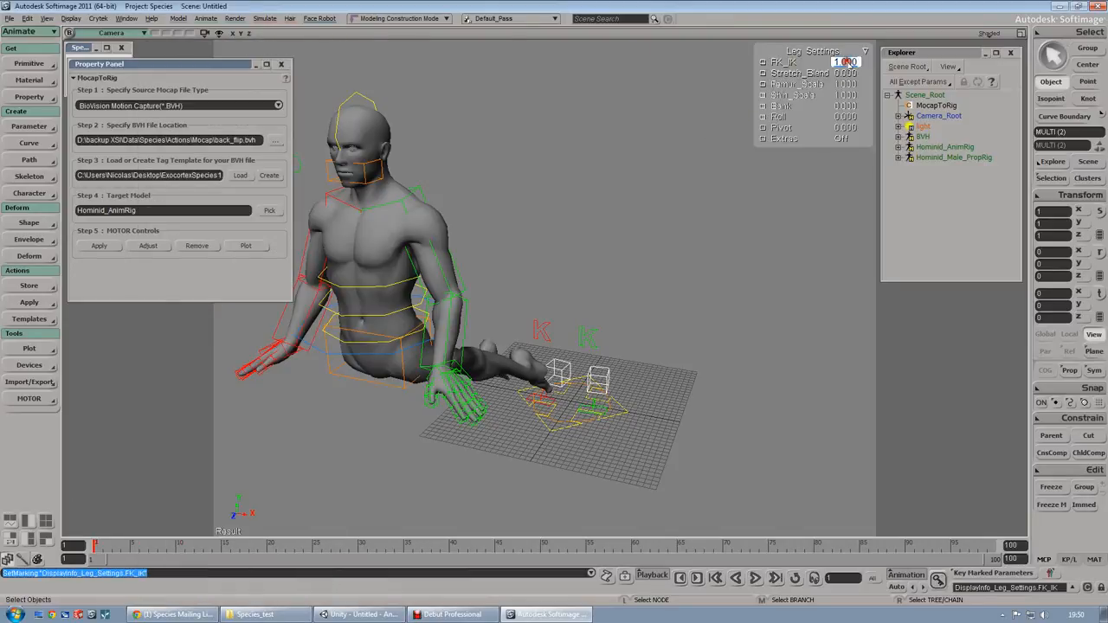
pyautogui.click(843, 62)
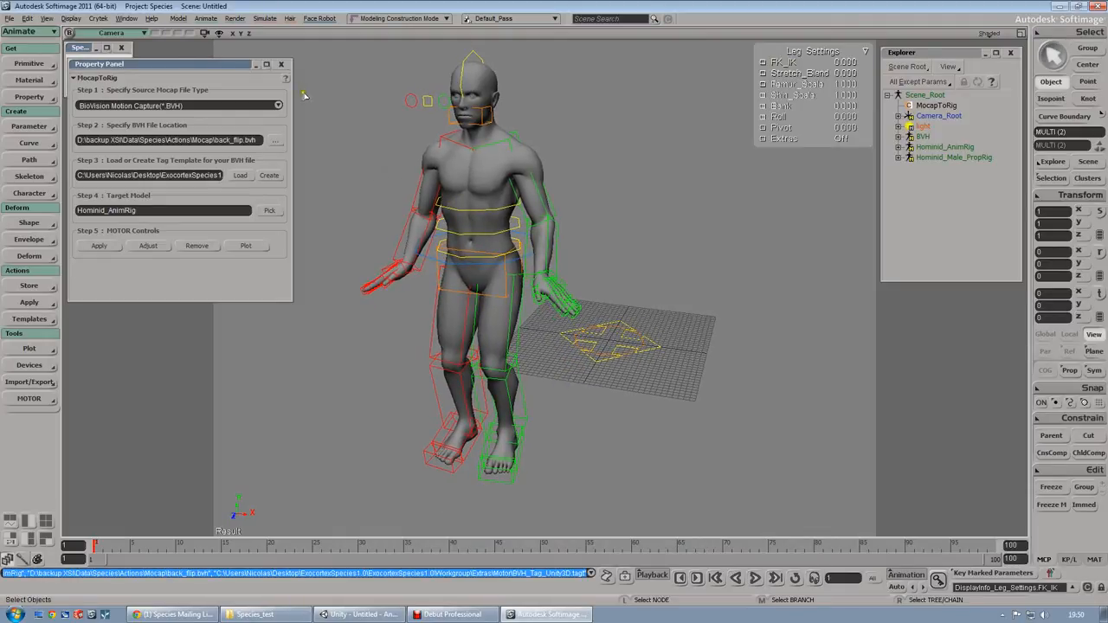
# - Close MocapToRig, play the back-flip, then stop and rewind to the first frame
pyautogui.click(83, 47)
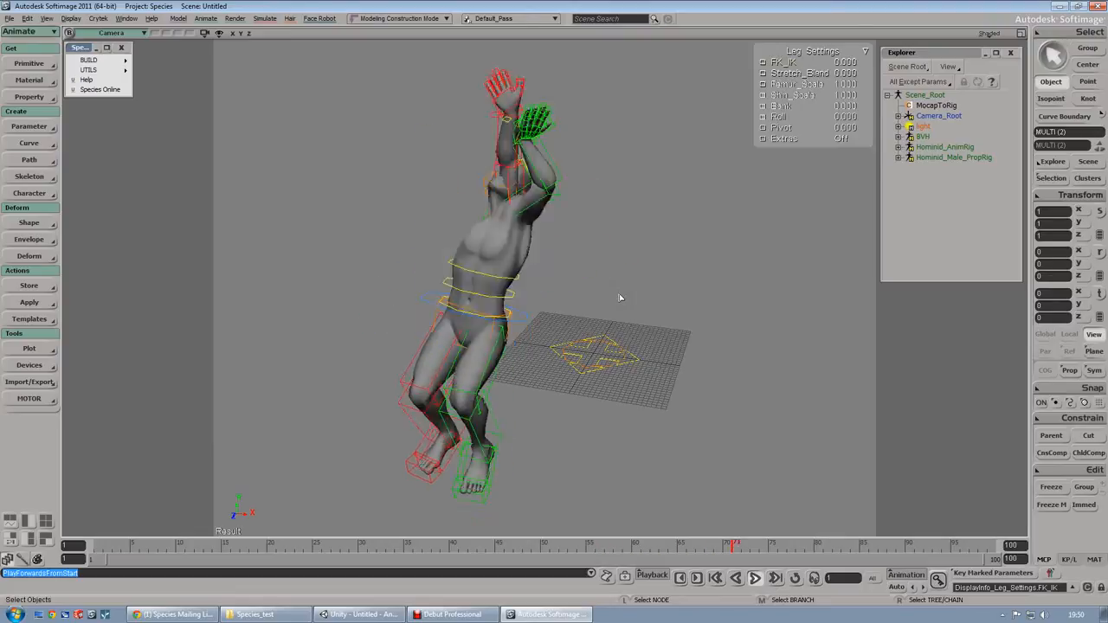
pyautogui.click(734, 578)
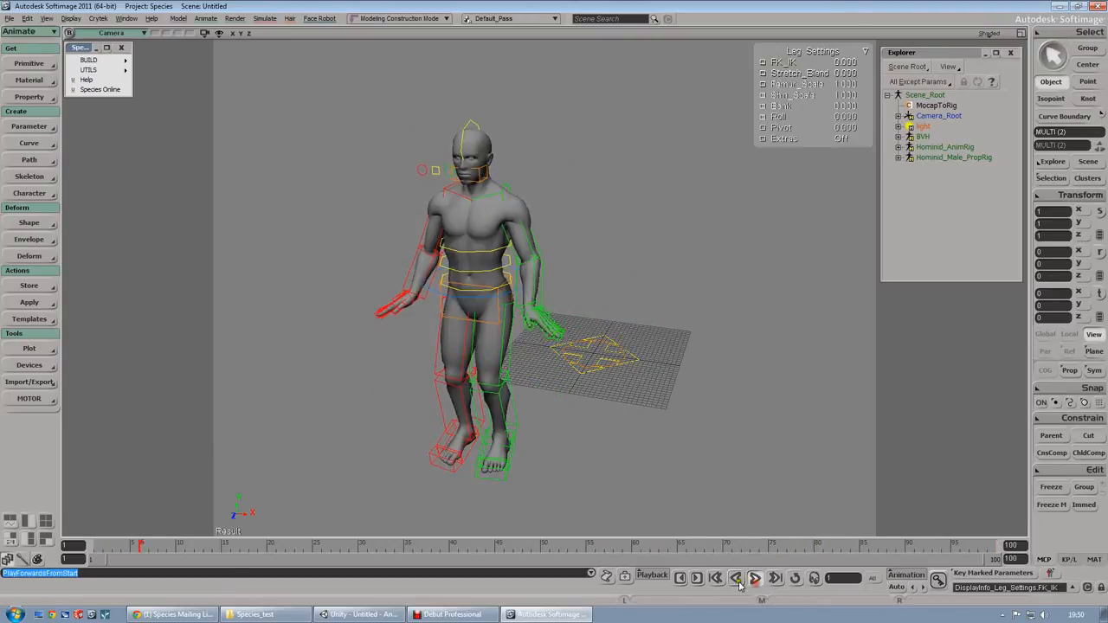
pyautogui.click(735, 577)
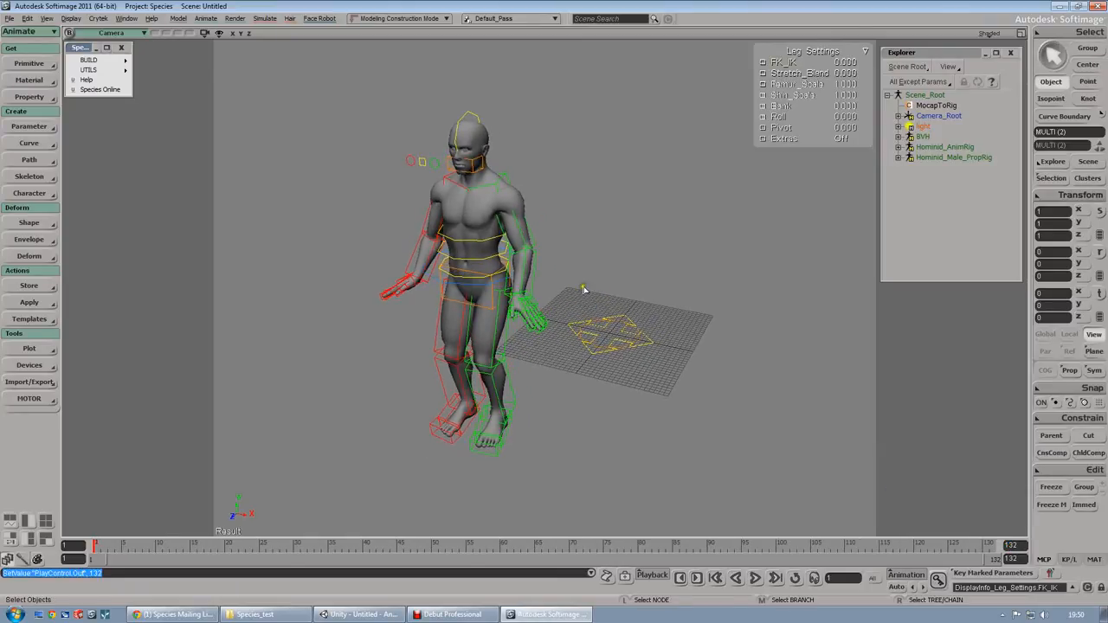
pyautogui.moveTo(597, 300)
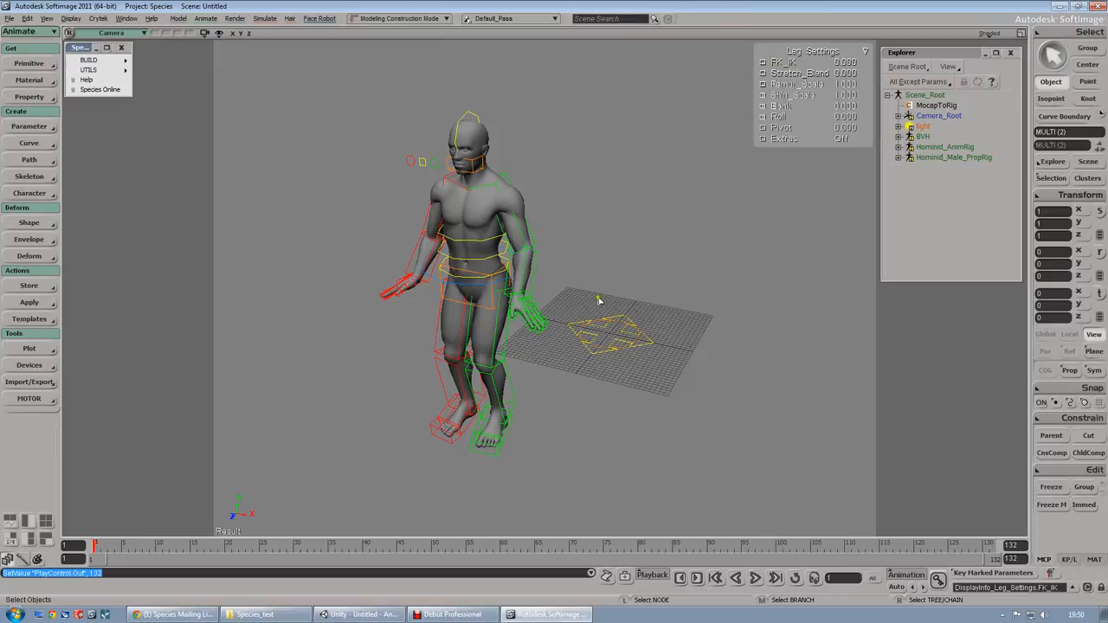
pyautogui.moveTo(593, 297)
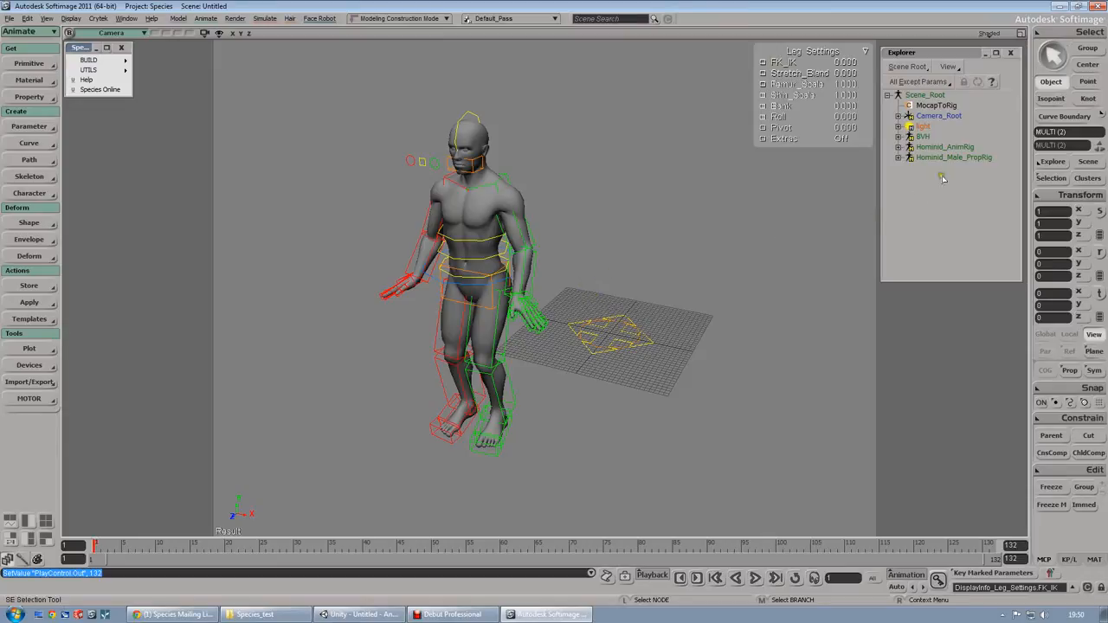
pyautogui.moveTo(948, 157)
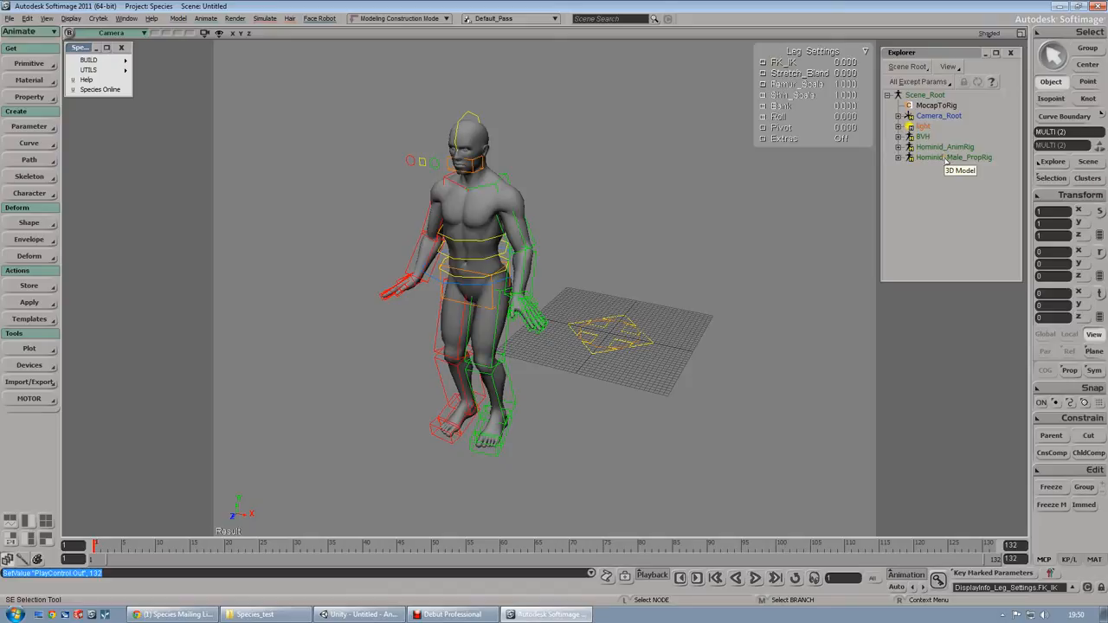
# - Delete Hominid_Male_PropRig, select all Hominid_AnimRig child nodes, and plot all transformations
pyautogui.click(953, 157)
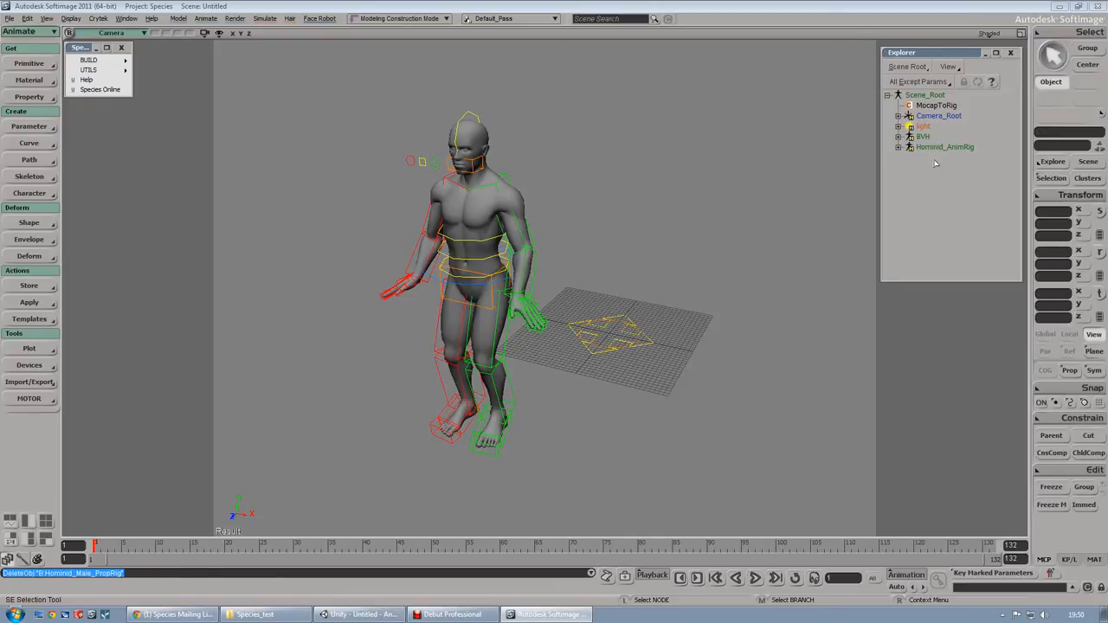
pyautogui.click(944, 146)
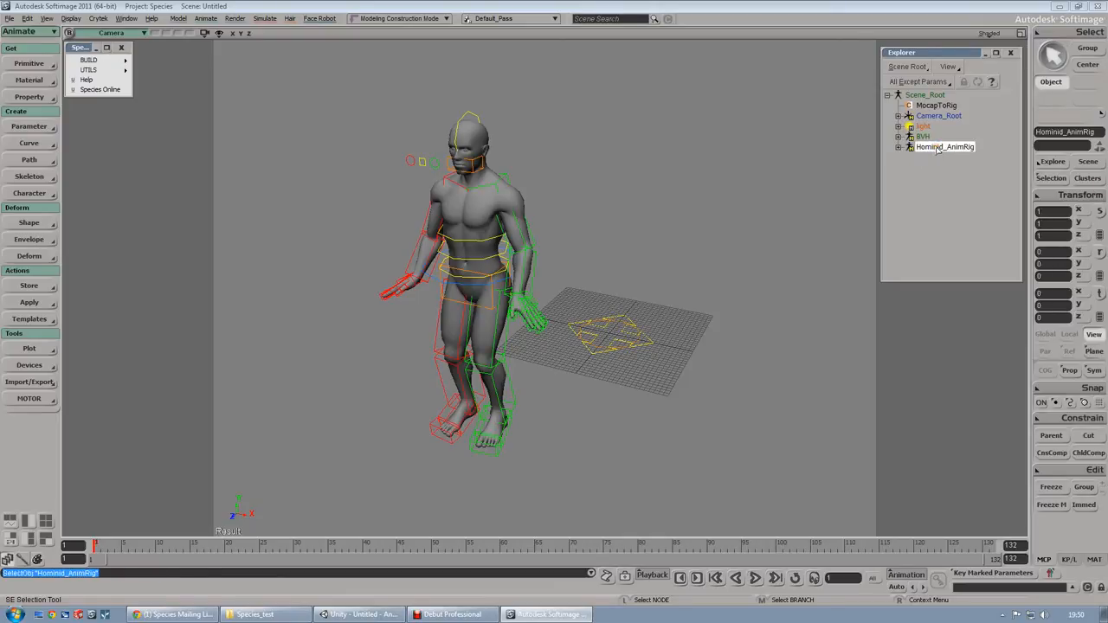
pyautogui.click(944, 146)
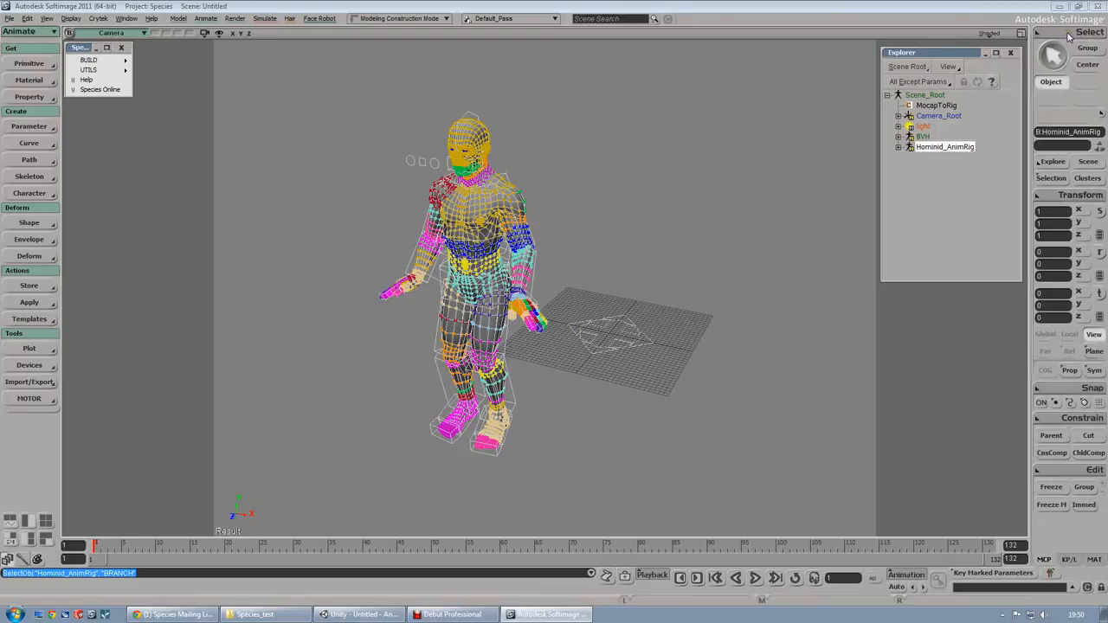
pyautogui.click(1089, 32)
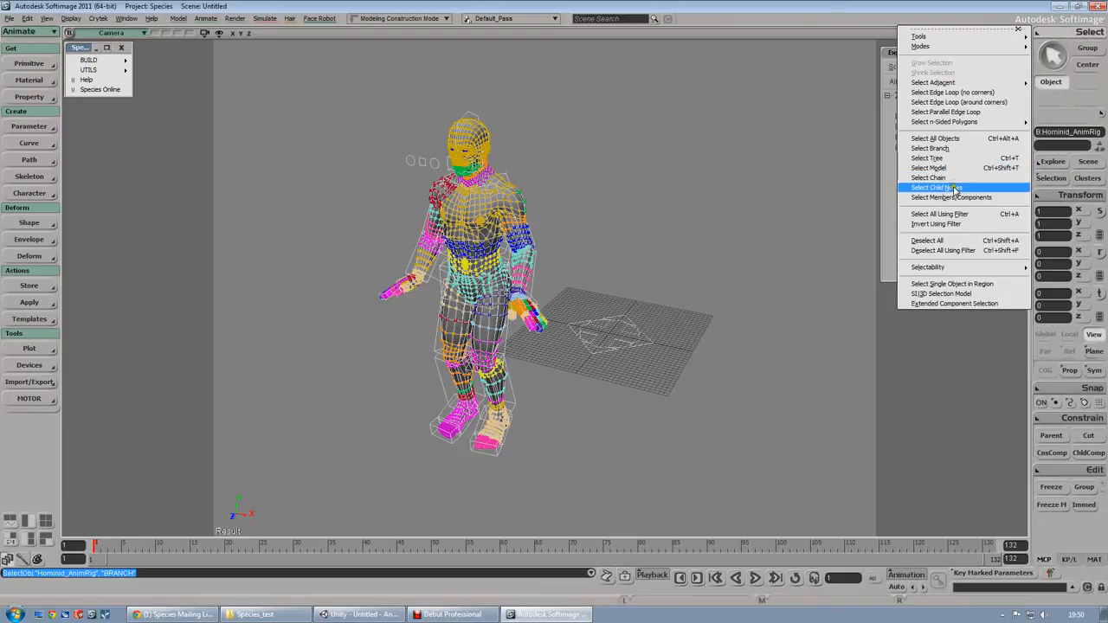
pyautogui.click(934, 188)
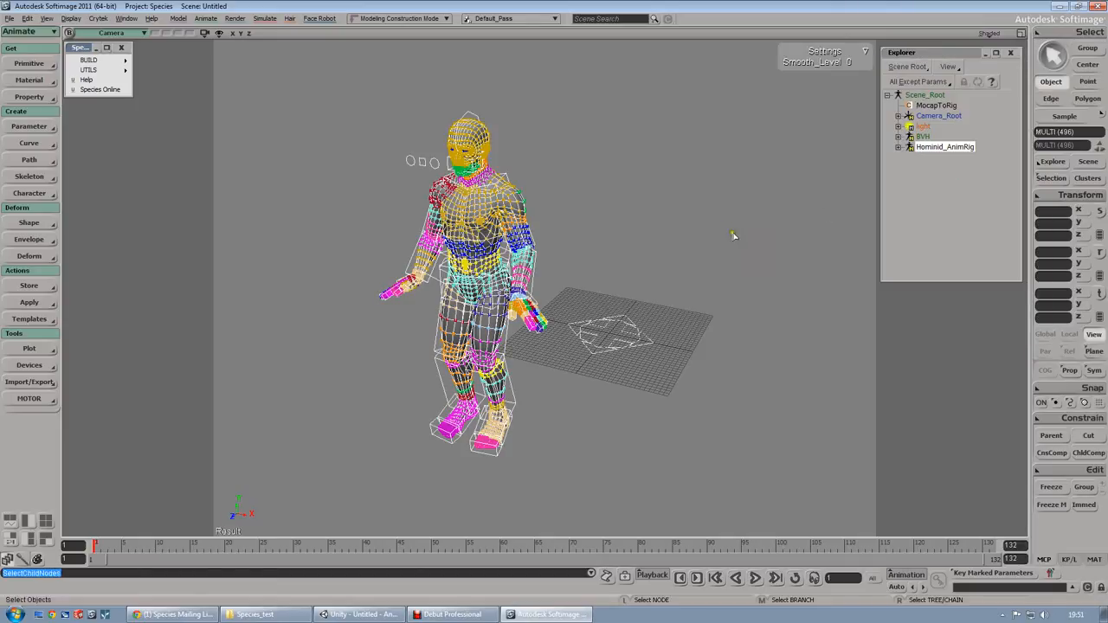
pyautogui.moveTo(311, 273)
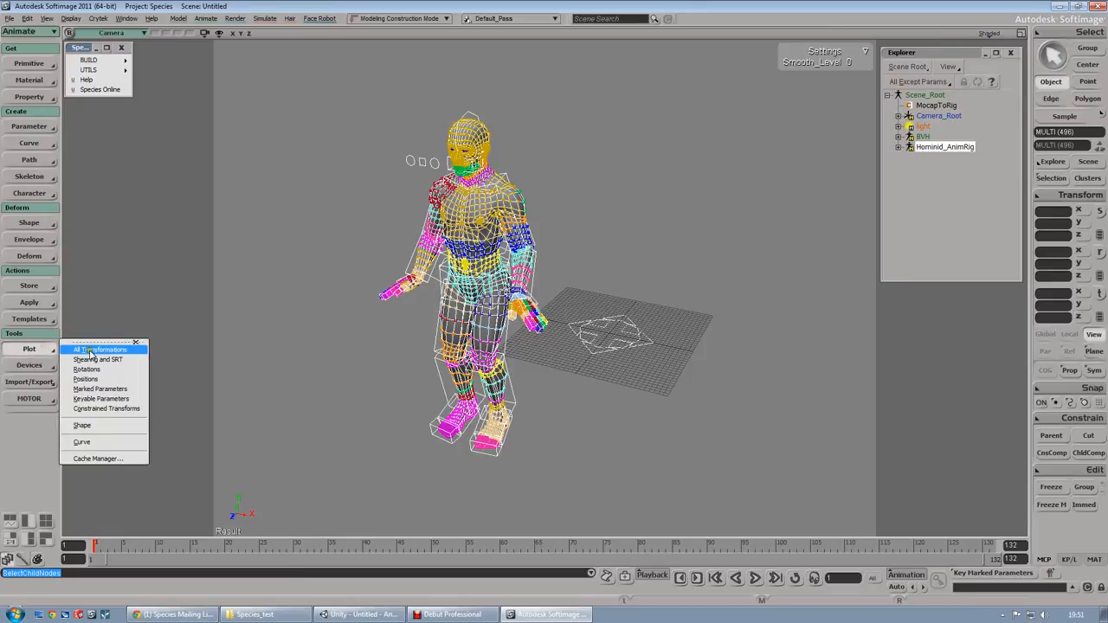
pyautogui.click(98, 349)
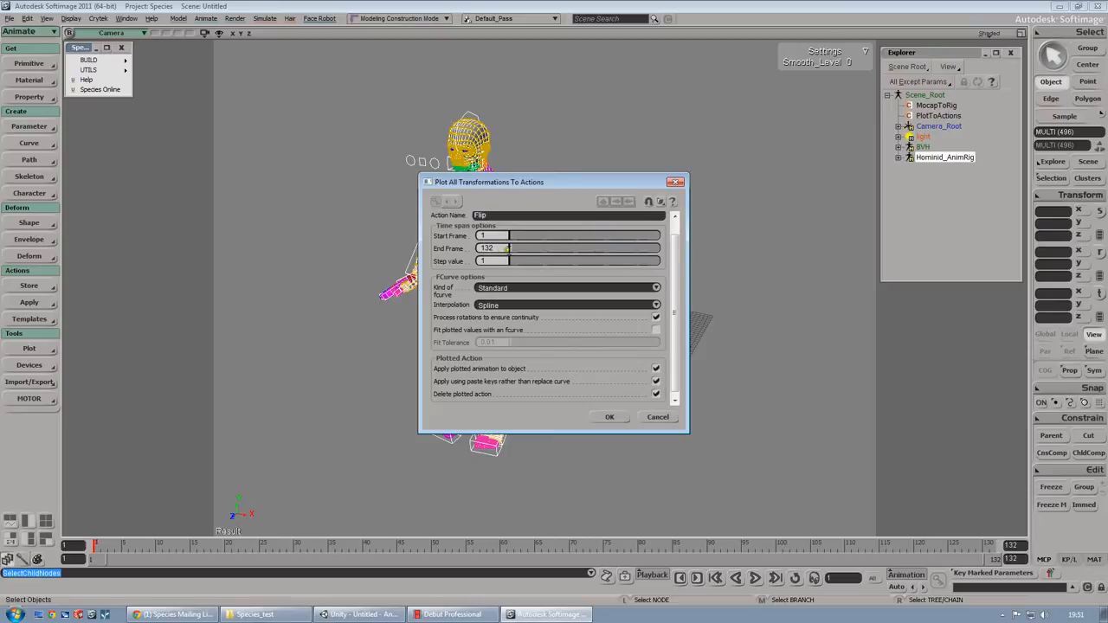
pyautogui.moveTo(511, 338)
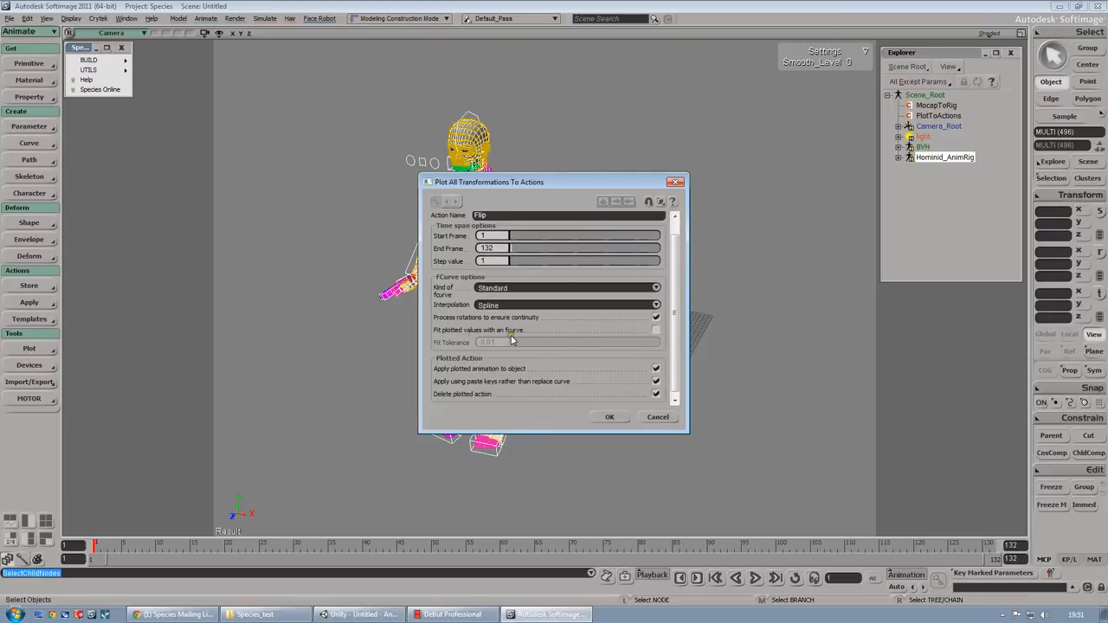
pyautogui.moveTo(504, 337)
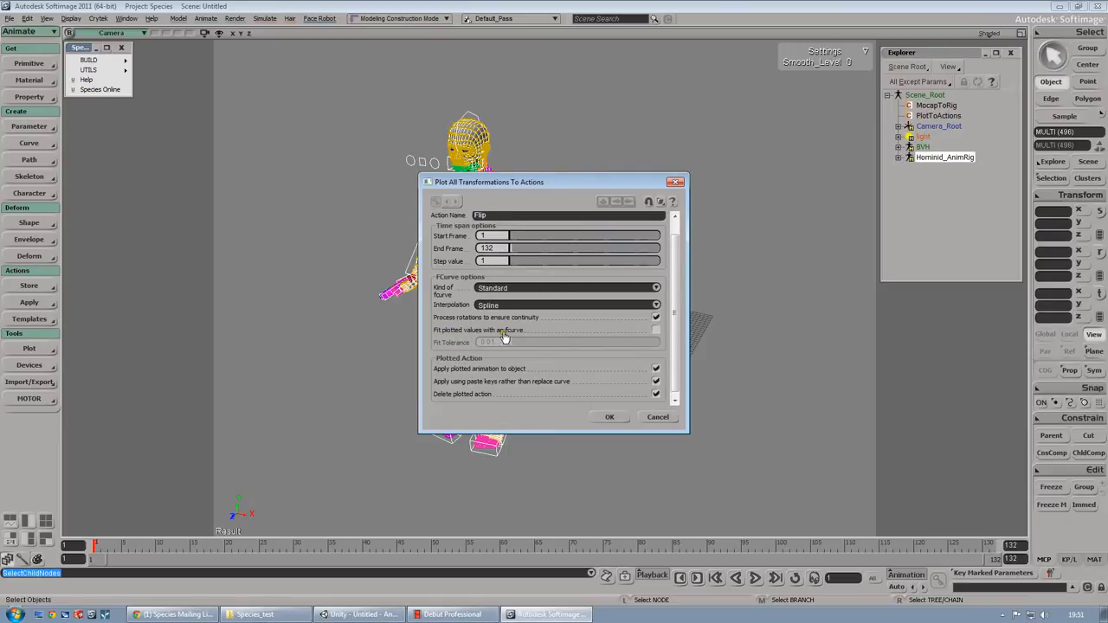
# - Plot the Flip action over frames 1–132 with curve fitting enabled
pyautogui.click(656, 330)
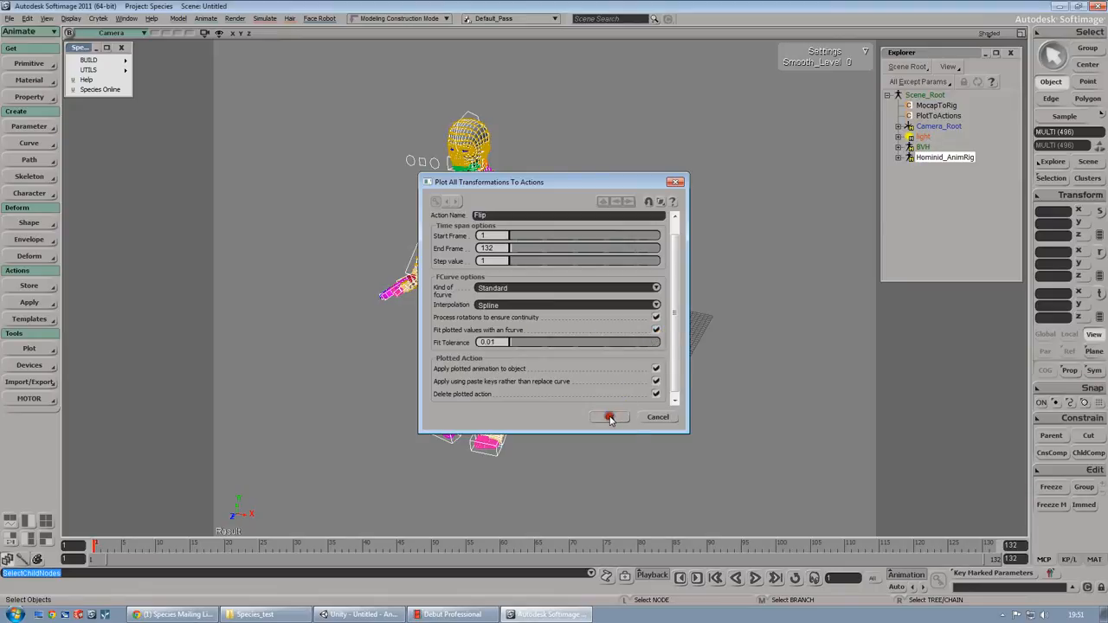
pyautogui.click(609, 417)
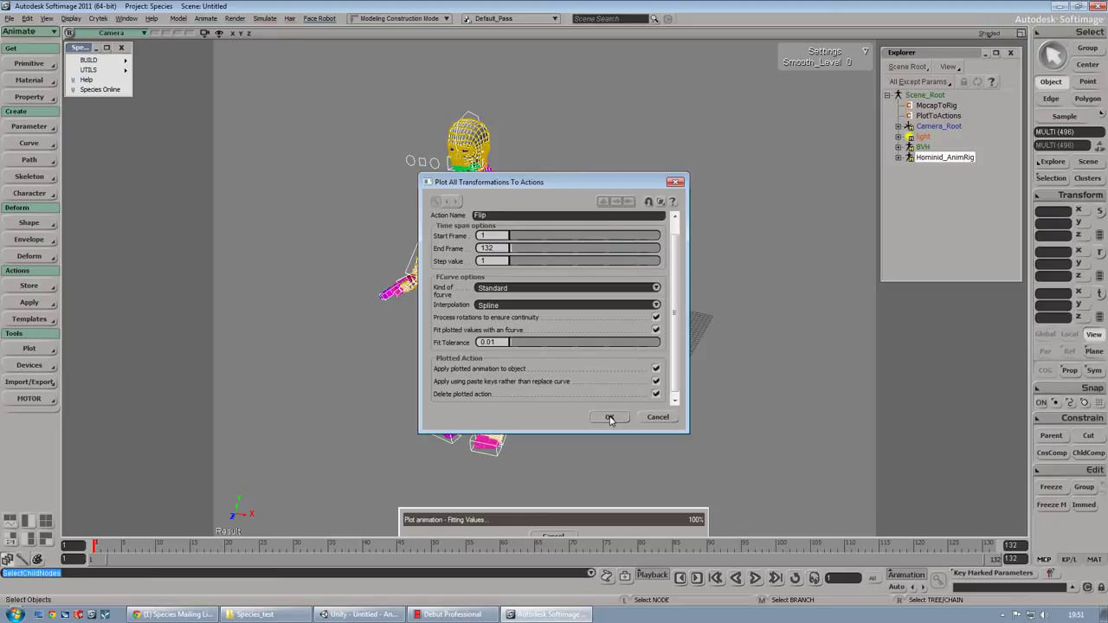
pyautogui.click(610, 417)
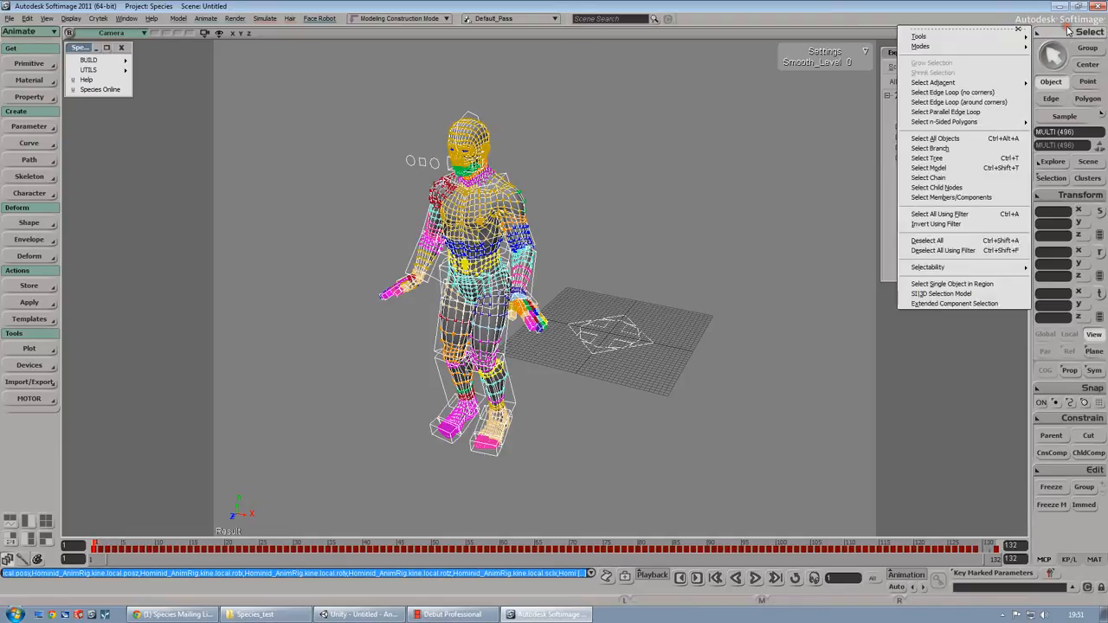
# - Remove constraints from all Hominid_AnimRig child nodes, then delete the RVH skeleton
pyautogui.click(926, 240)
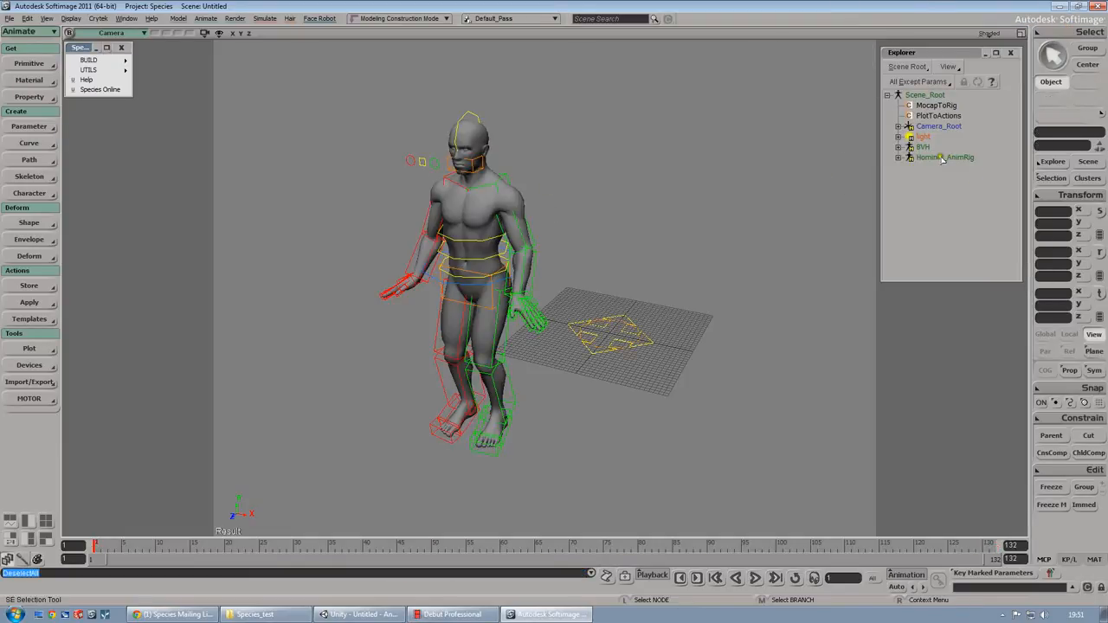
pyautogui.click(1089, 32)
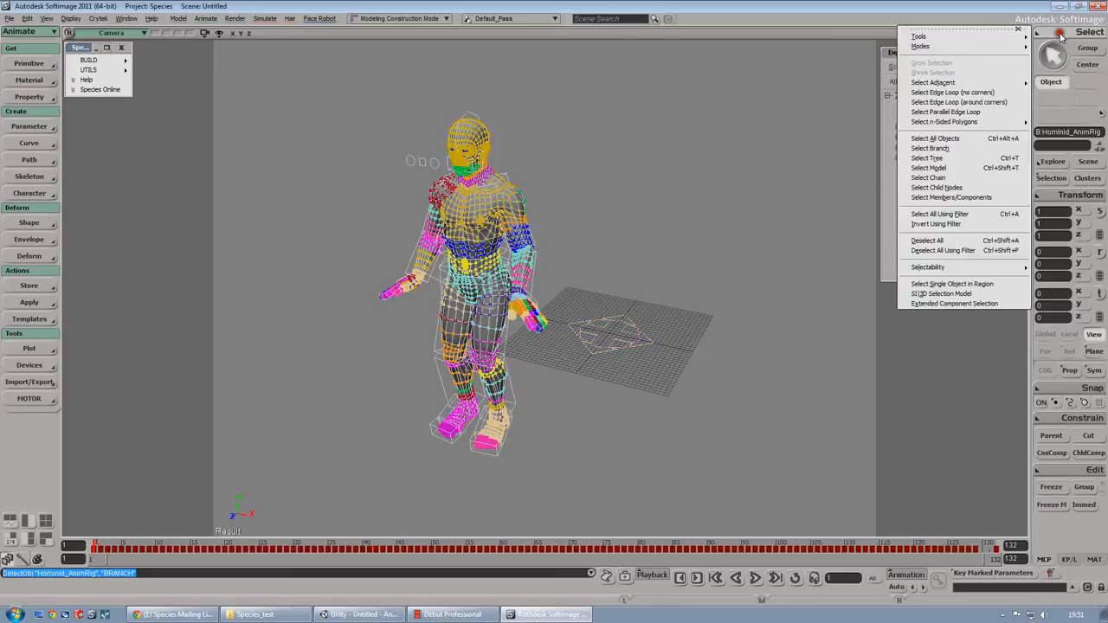
pyautogui.click(936, 187)
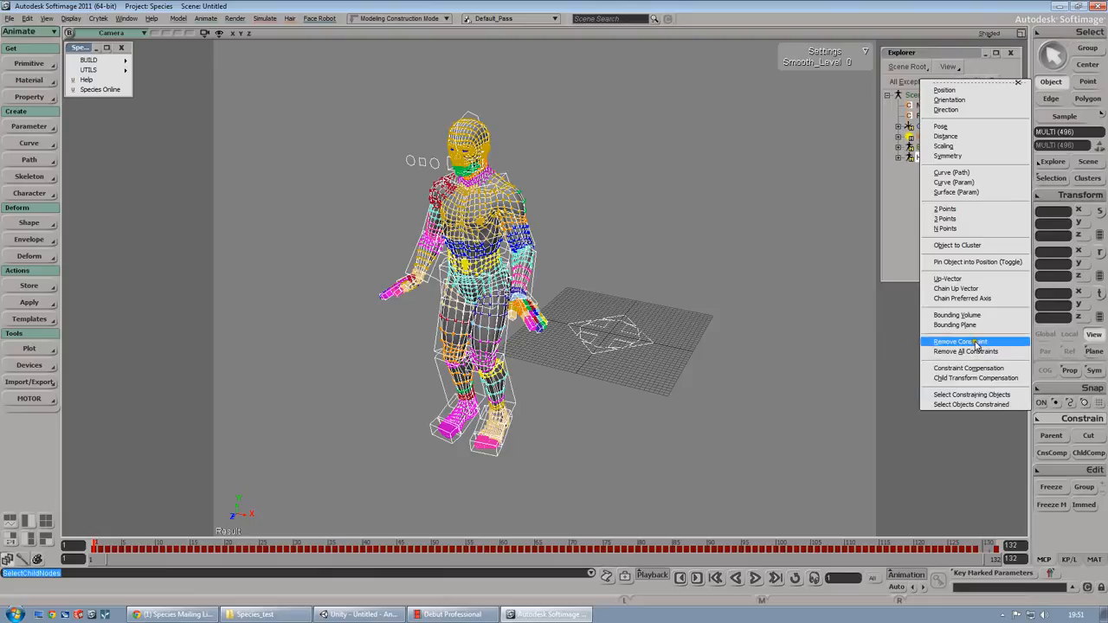
pyautogui.click(956, 341)
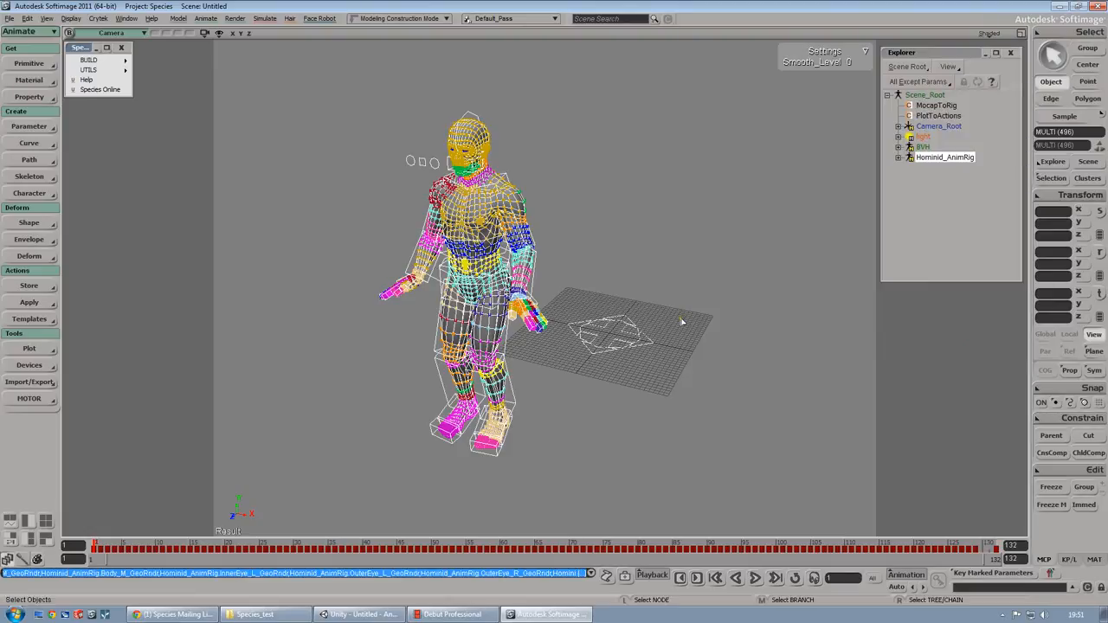
pyautogui.click(645, 203)
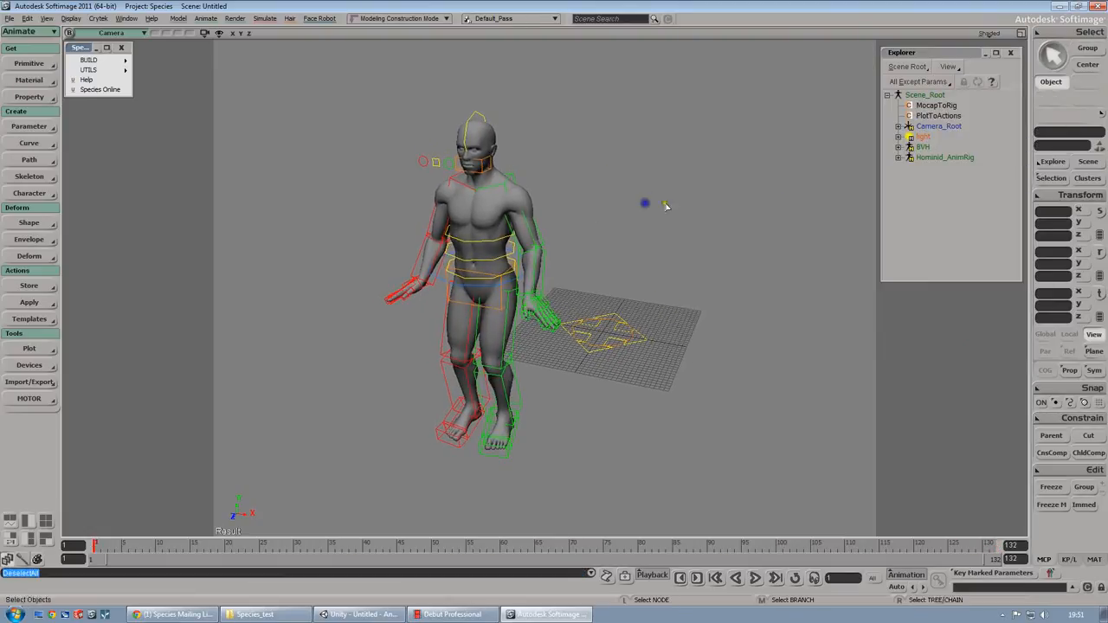
pyautogui.click(923, 146)
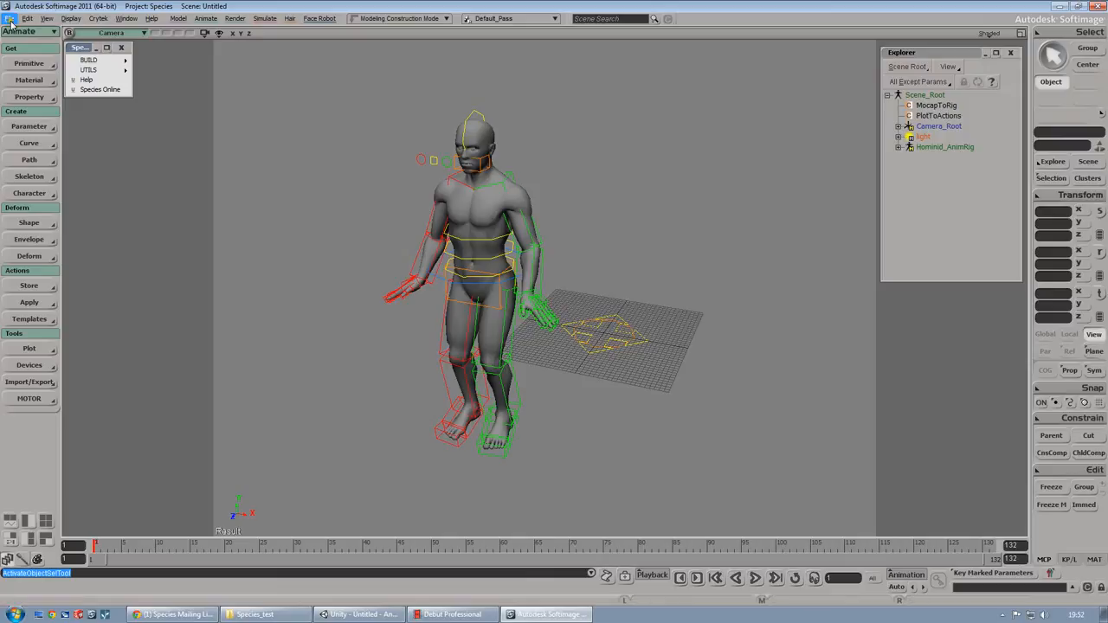
# - Export the scene through Crosswalk as Backflip FBX with animation, dismissing the warning
pyautogui.click(10, 18)
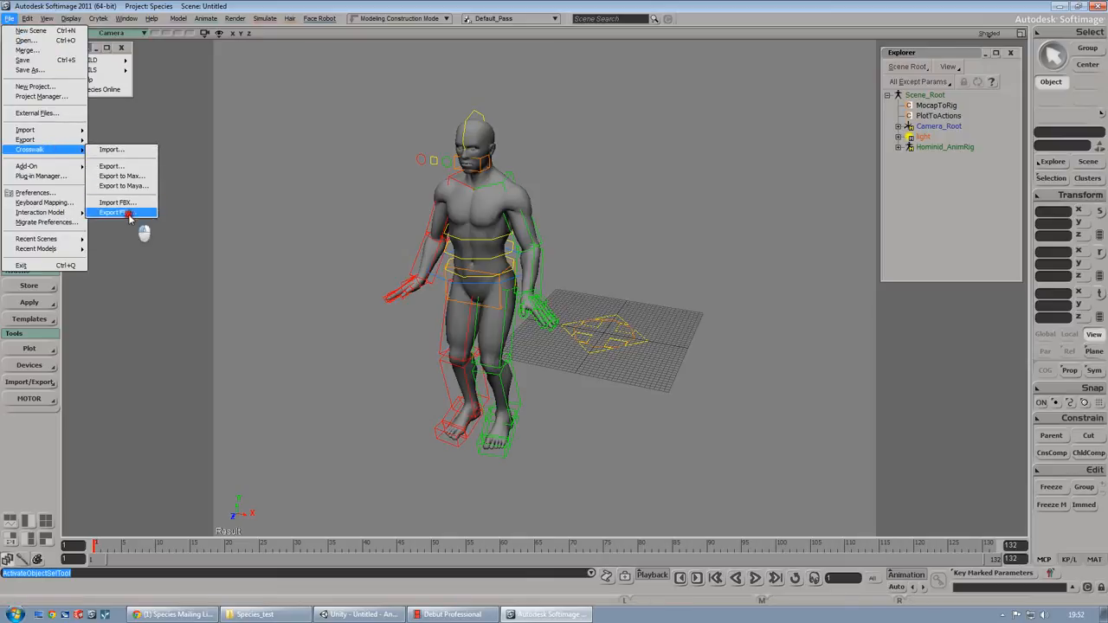
pyautogui.click(117, 213)
pyautogui.write('Backfli')
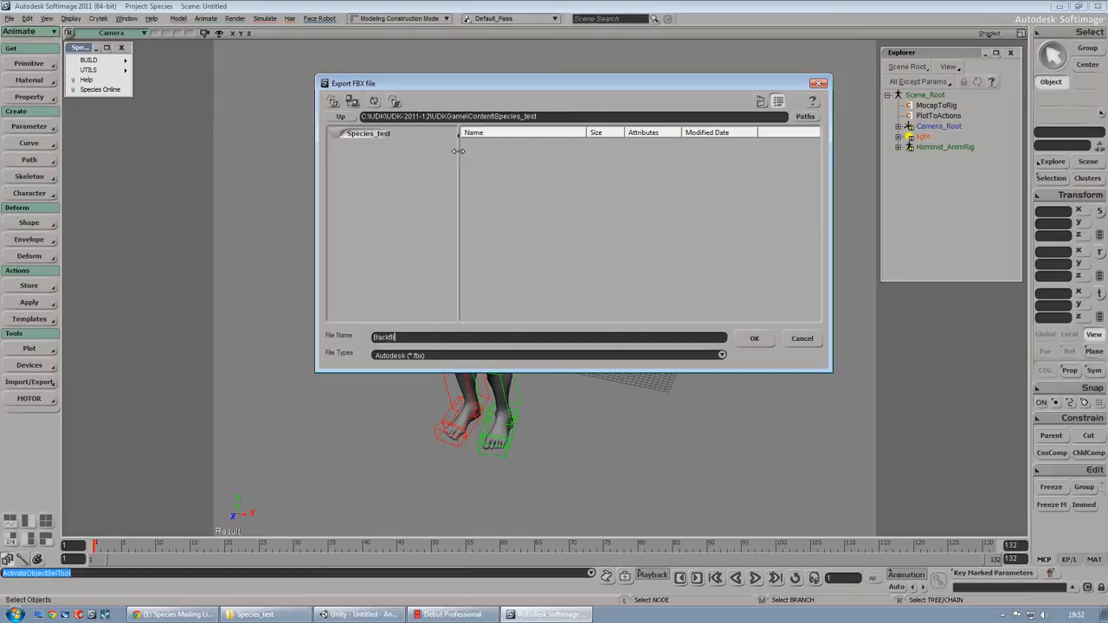
pyautogui.click(752, 337)
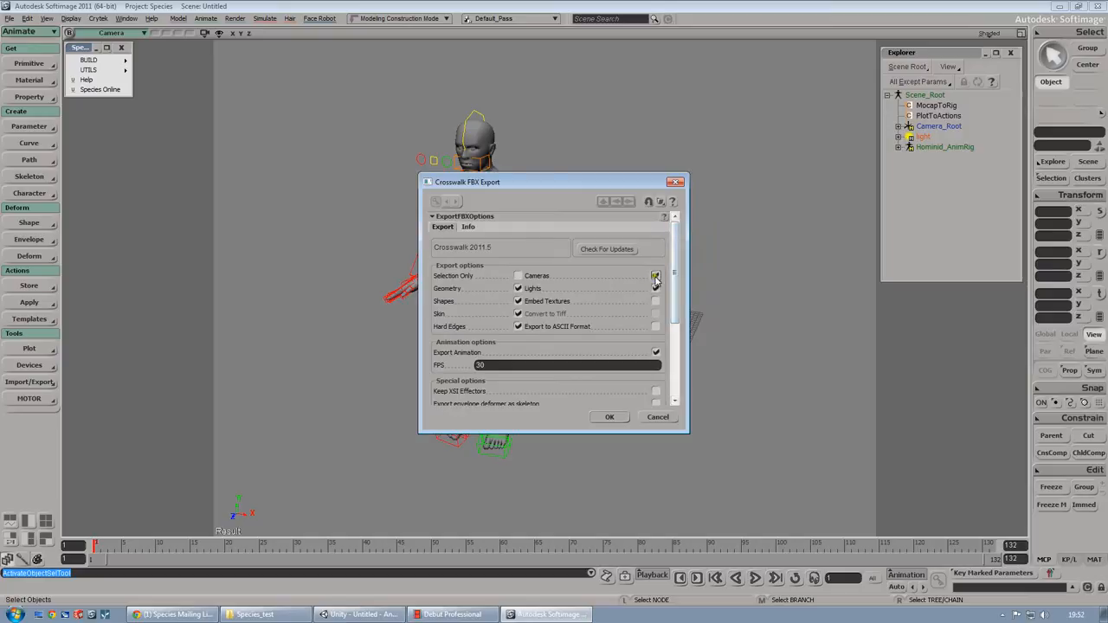
pyautogui.scroll(-3)
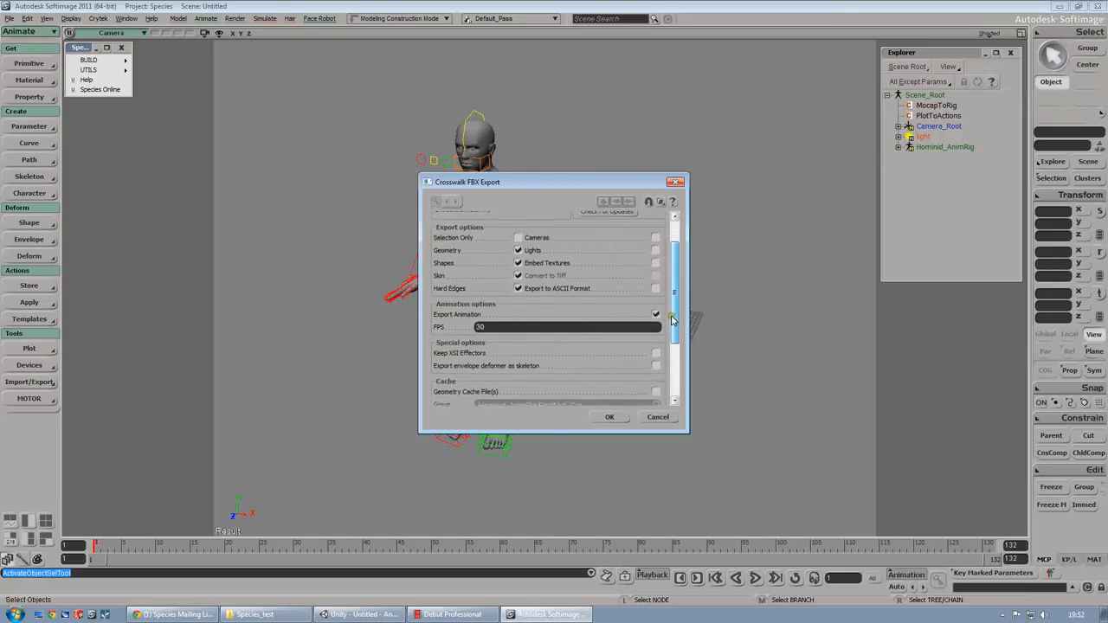
pyautogui.scroll(-3)
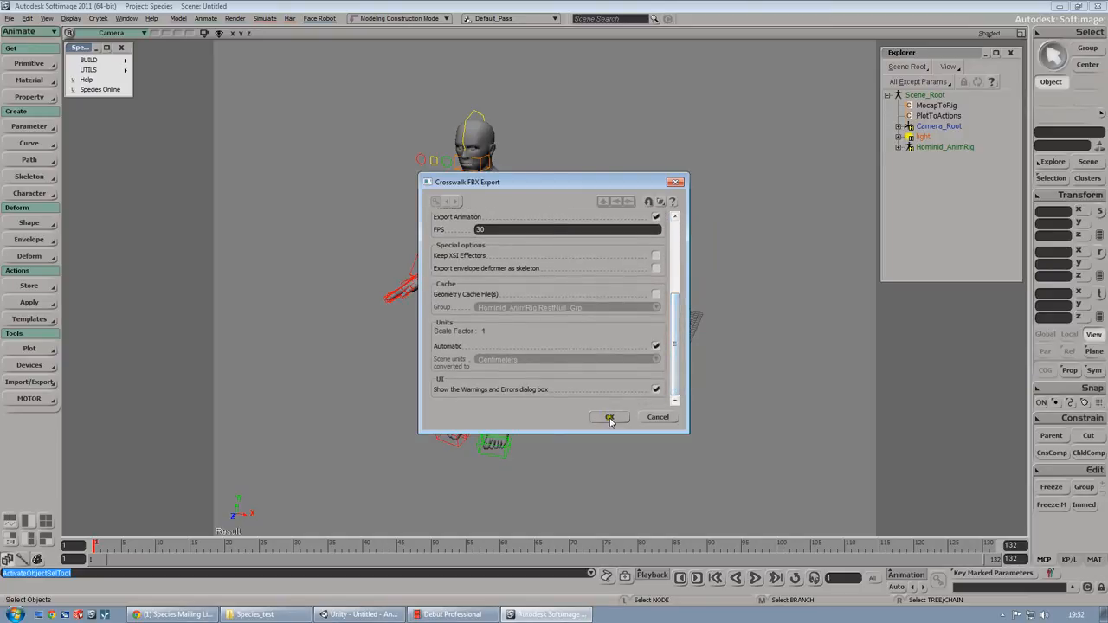
pyautogui.click(610, 417)
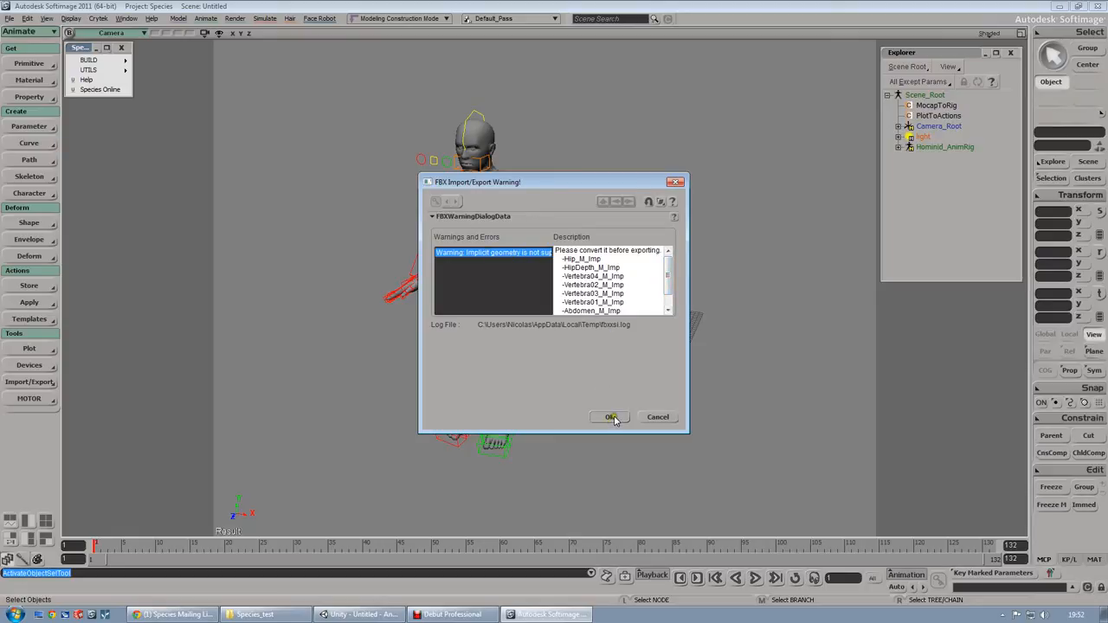
pyautogui.click(610, 417)
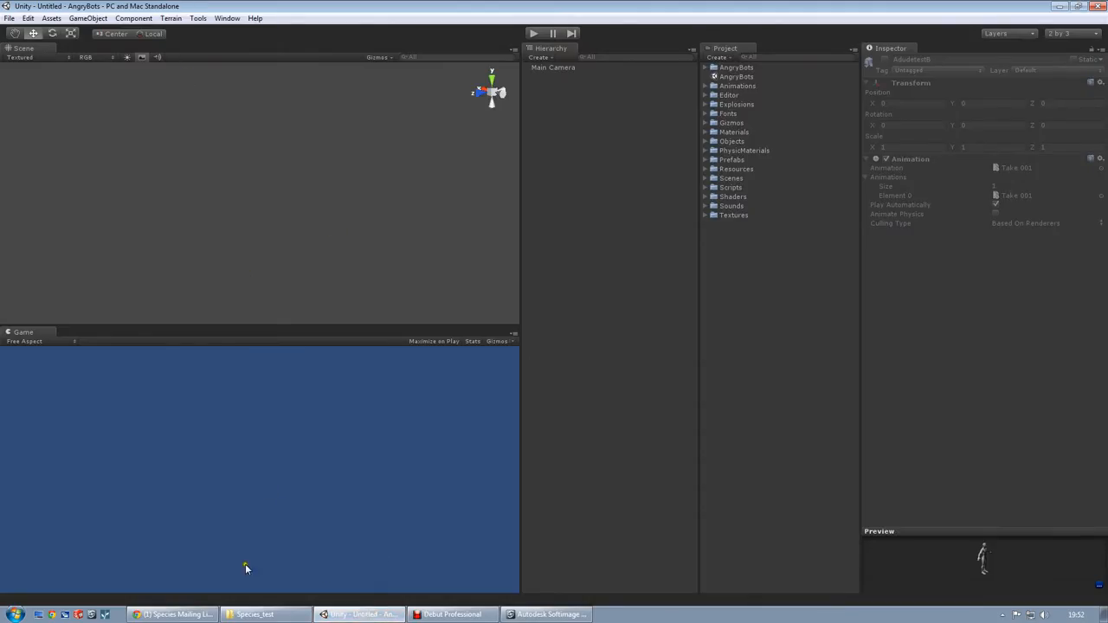
# - Drag Backflip.fbx from the Explorer folder into Unity's Objects folder
pyautogui.click(254, 614)
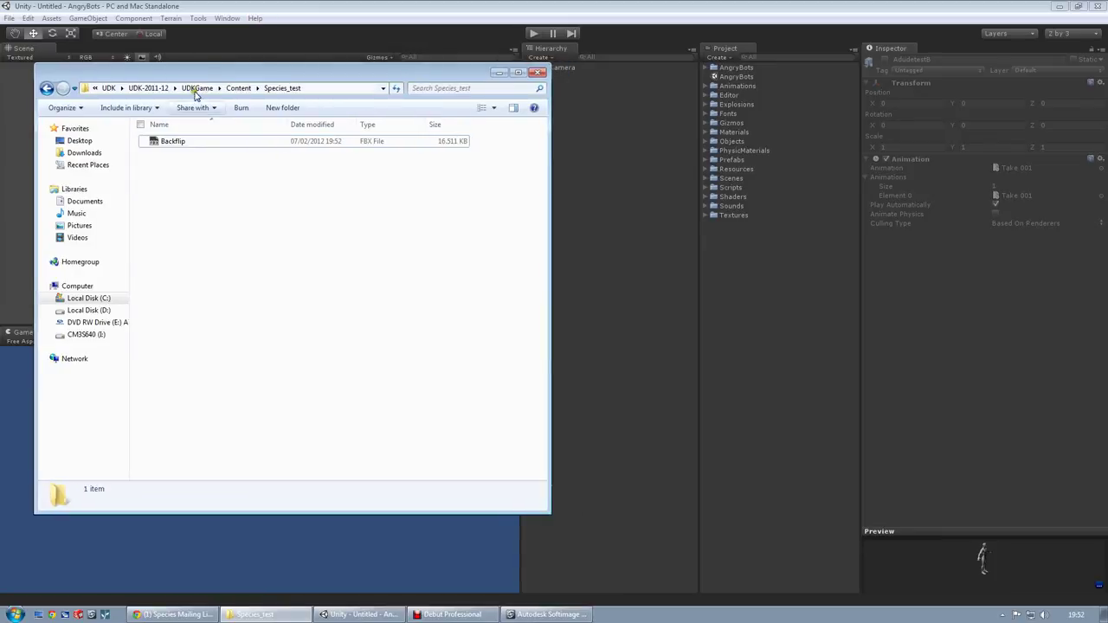
pyautogui.click(173, 141)
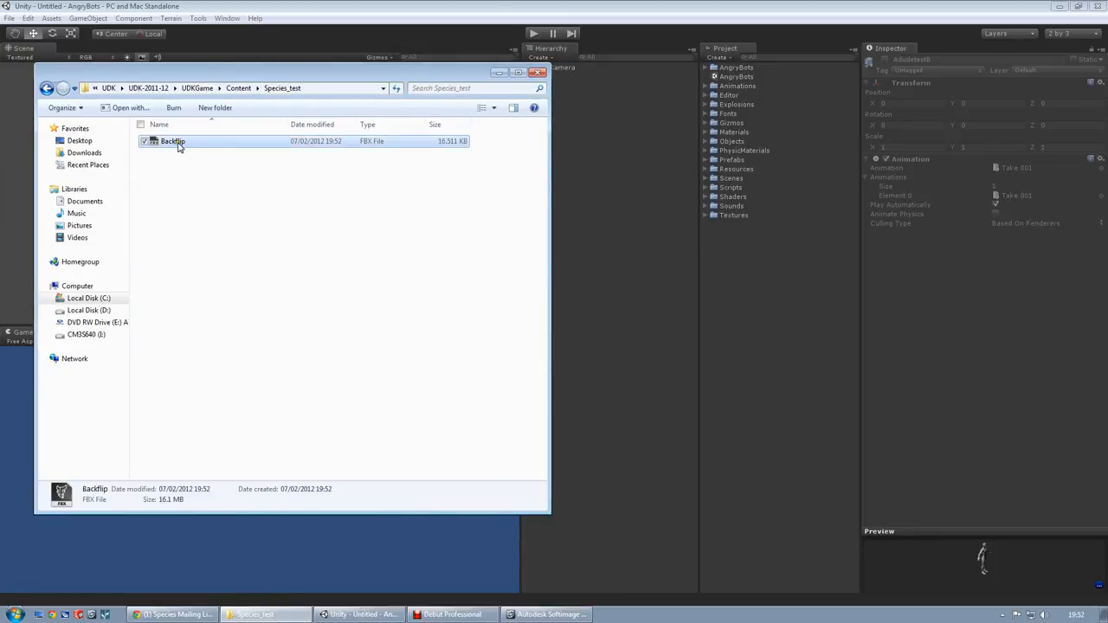
pyautogui.click(733, 141)
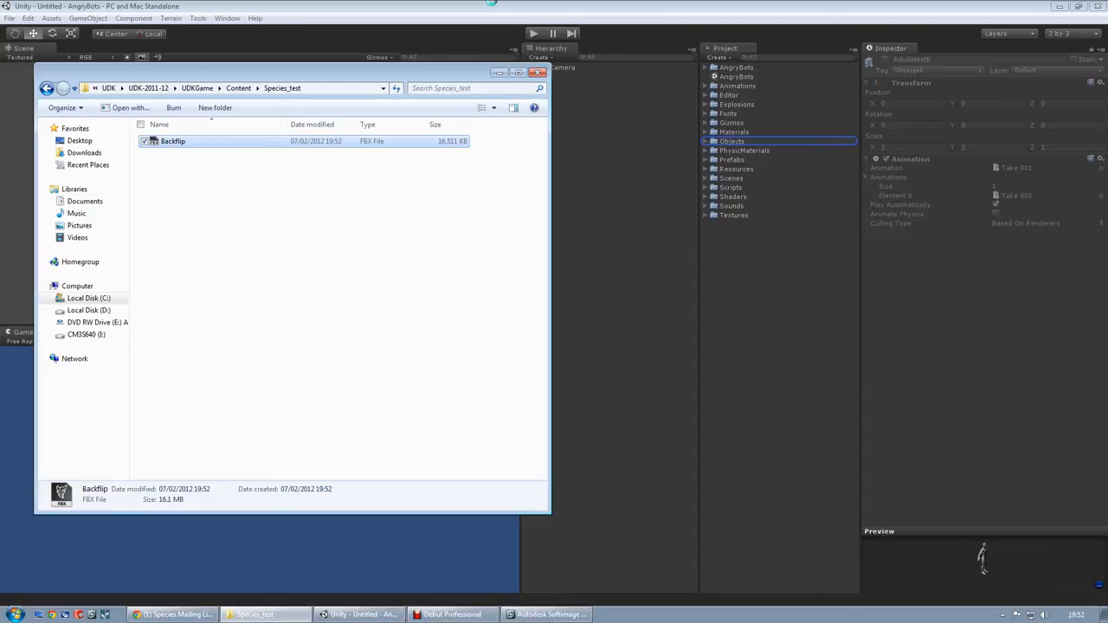
pyautogui.click(536, 72)
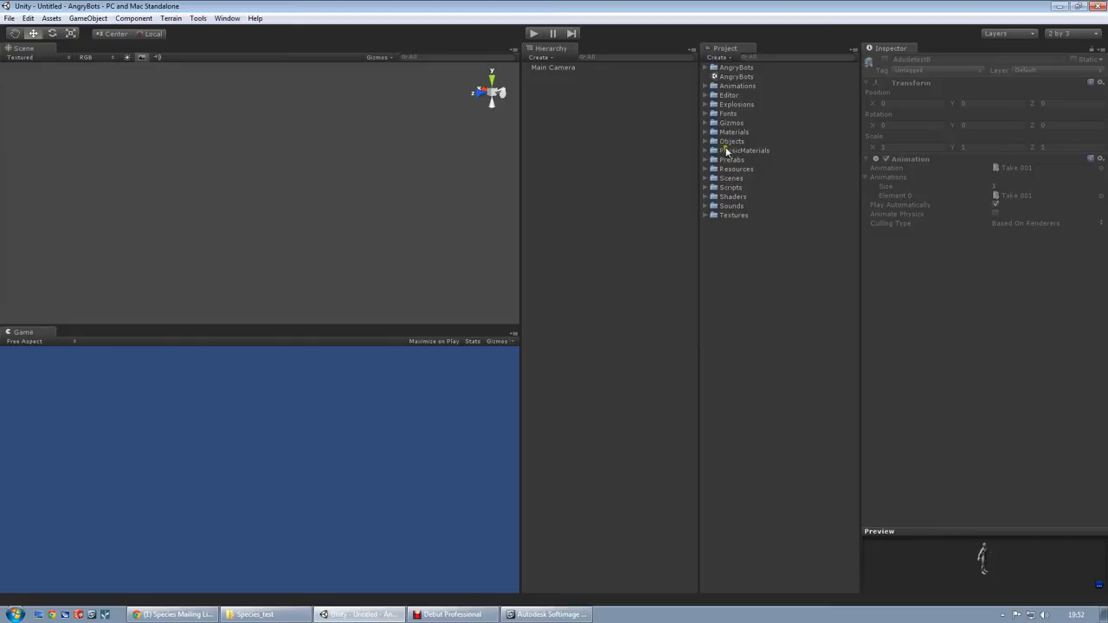
# - Set the Backflip asset's animation wrap mode to Loop and apply
pyautogui.click(741, 149)
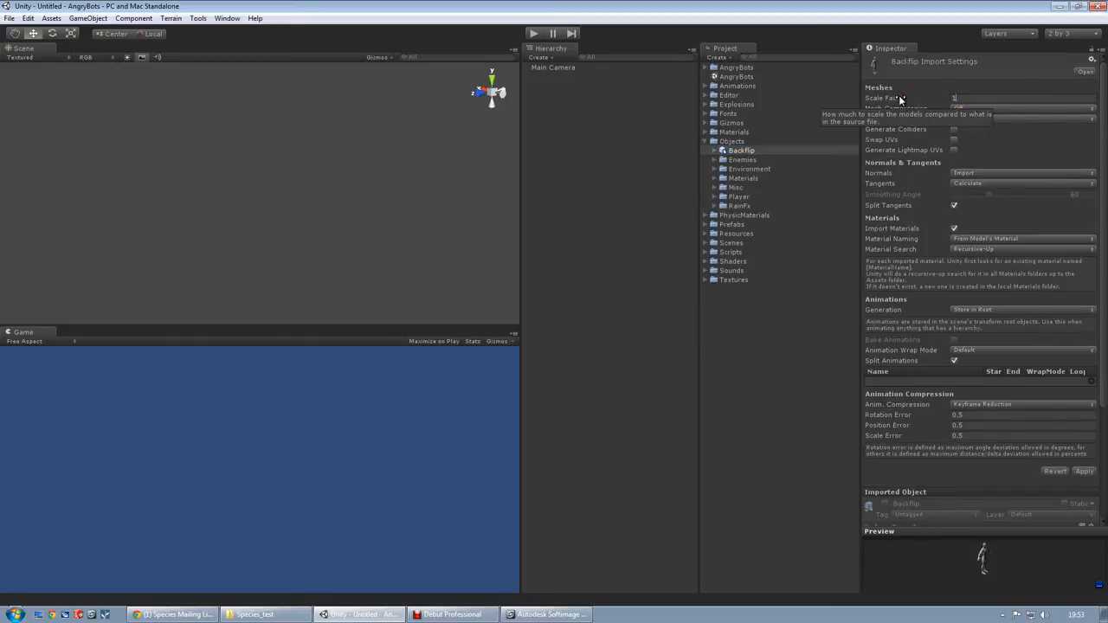
pyautogui.moveTo(941, 236)
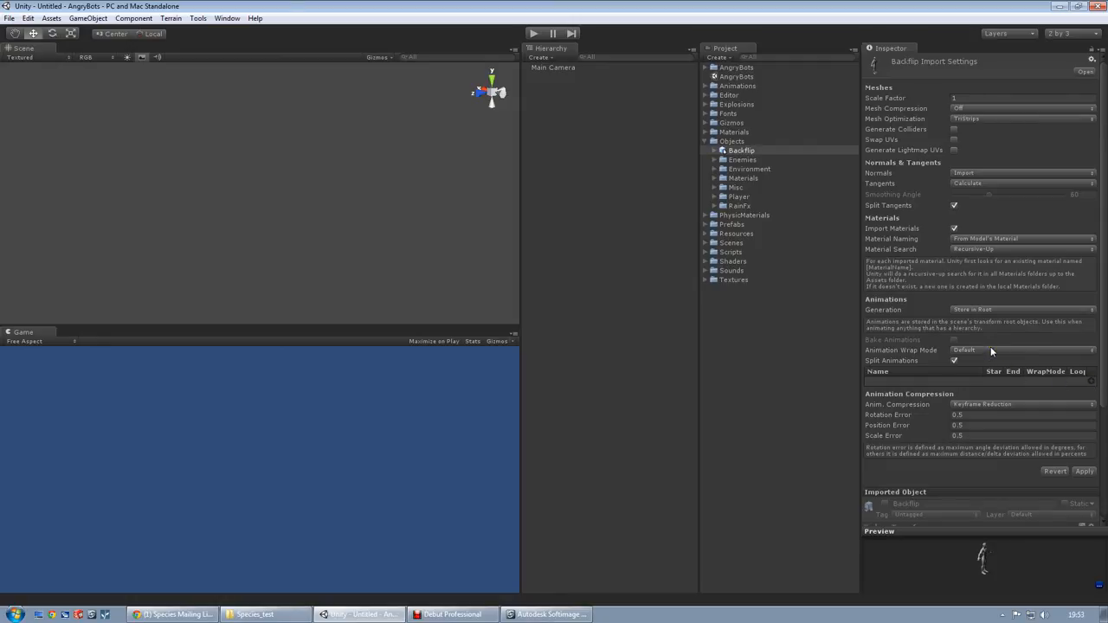
pyautogui.click(1021, 349)
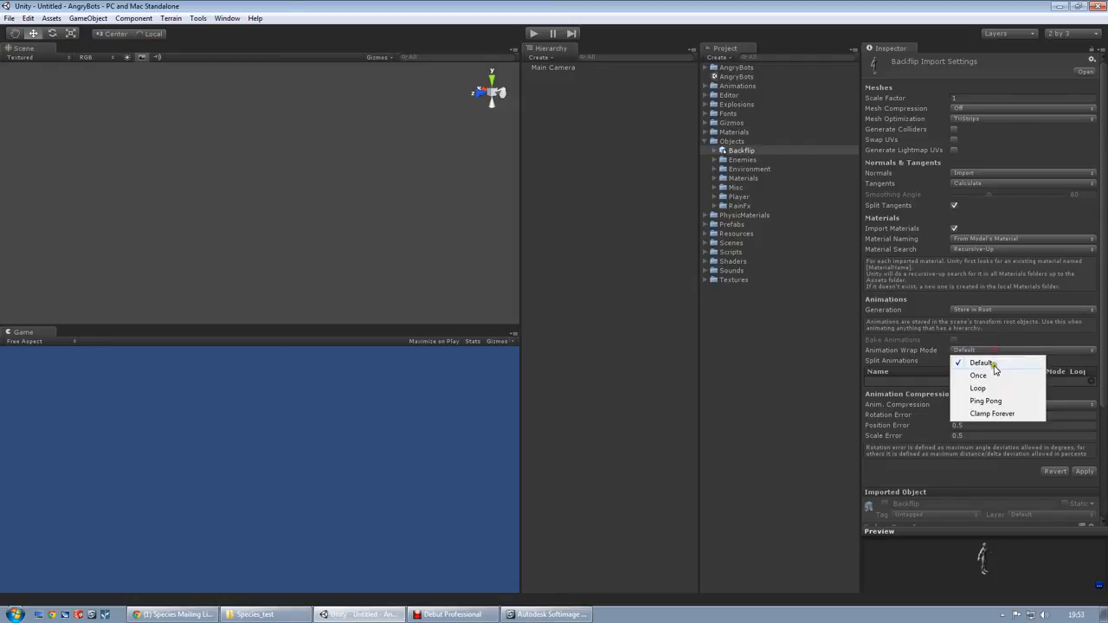
pyautogui.click(977, 388)
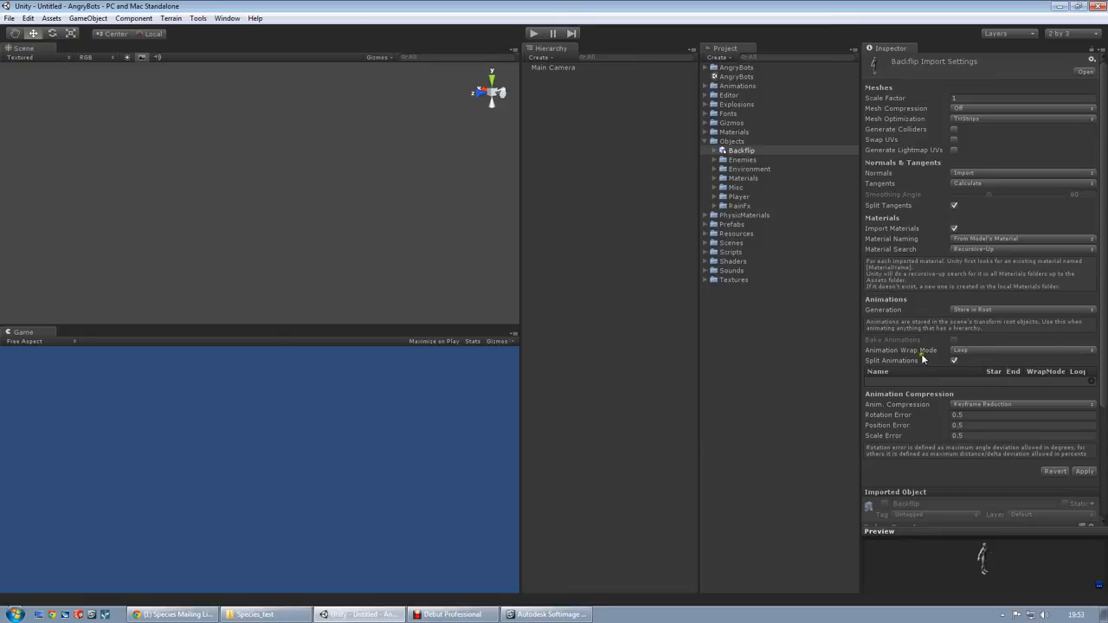
pyautogui.moveTo(934, 354)
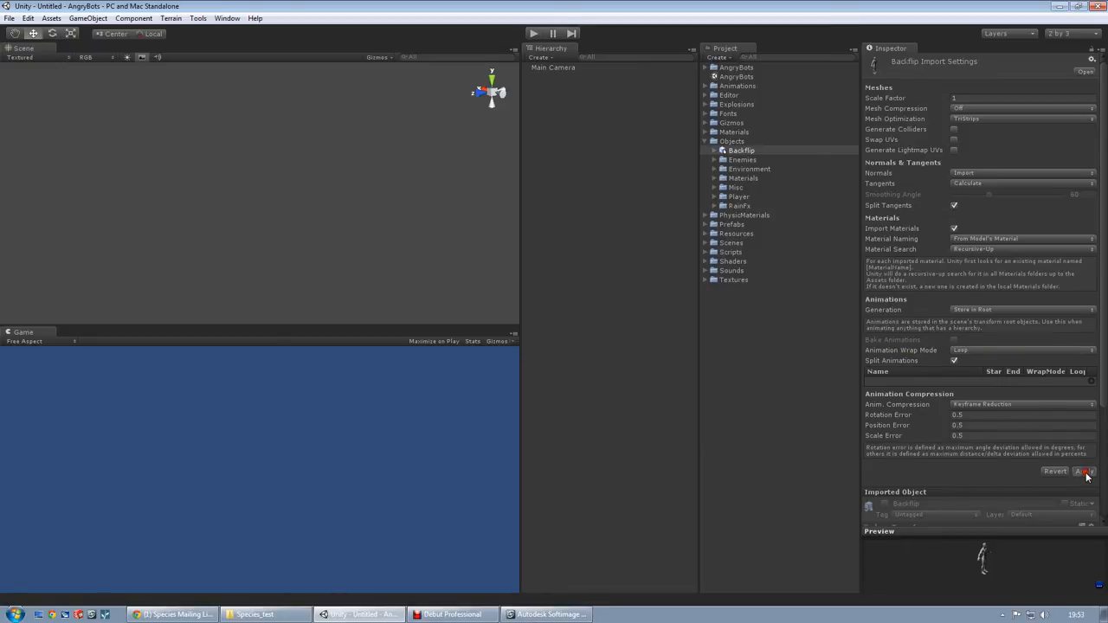
pyautogui.click(1084, 471)
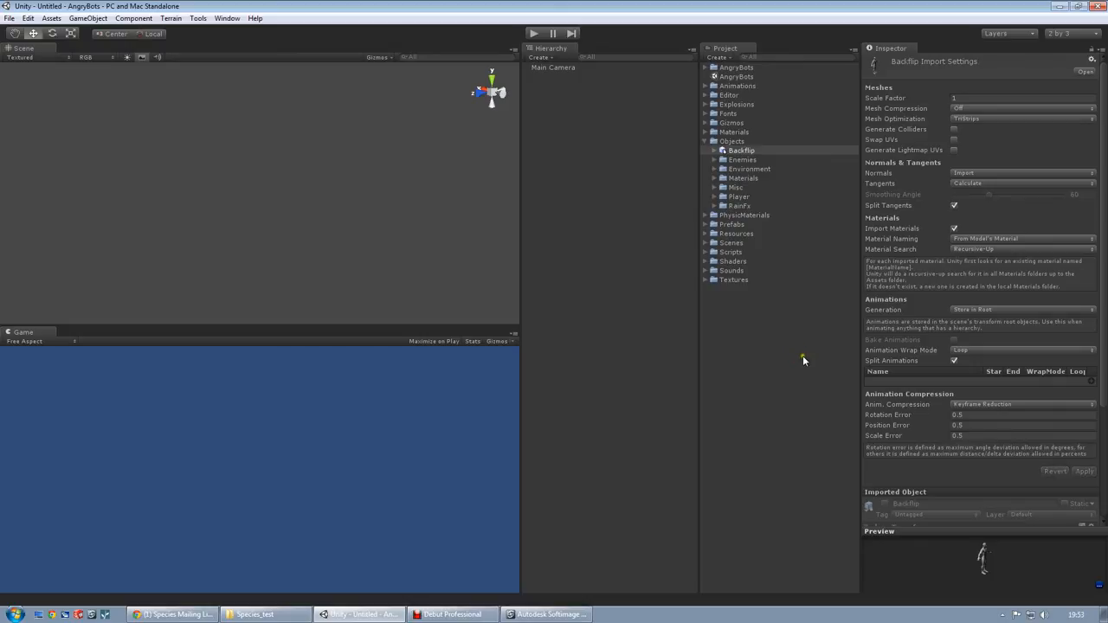
# - Add Backflip to the Hierarchy at the origin and align Main Camera with the view
pyautogui.click(741, 150)
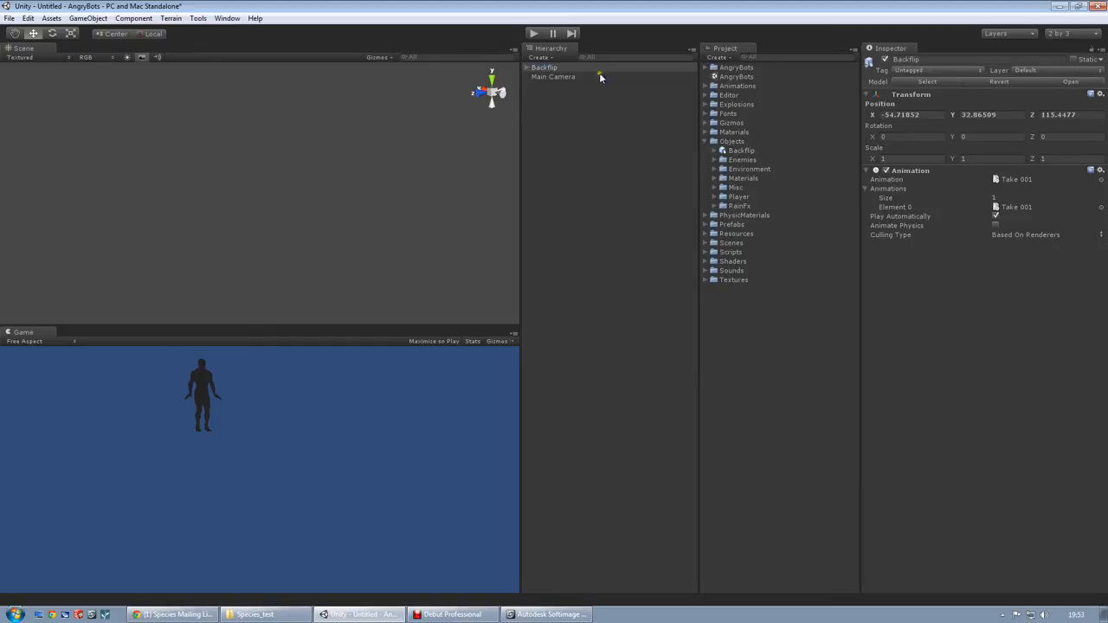
pyautogui.click(545, 68)
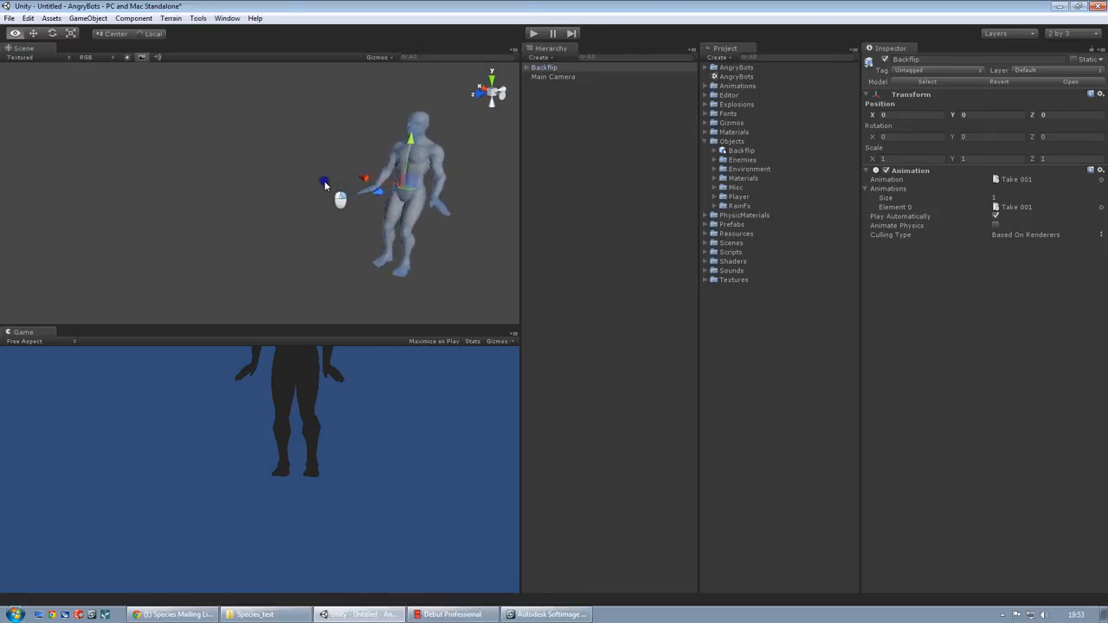
pyautogui.click(552, 76)
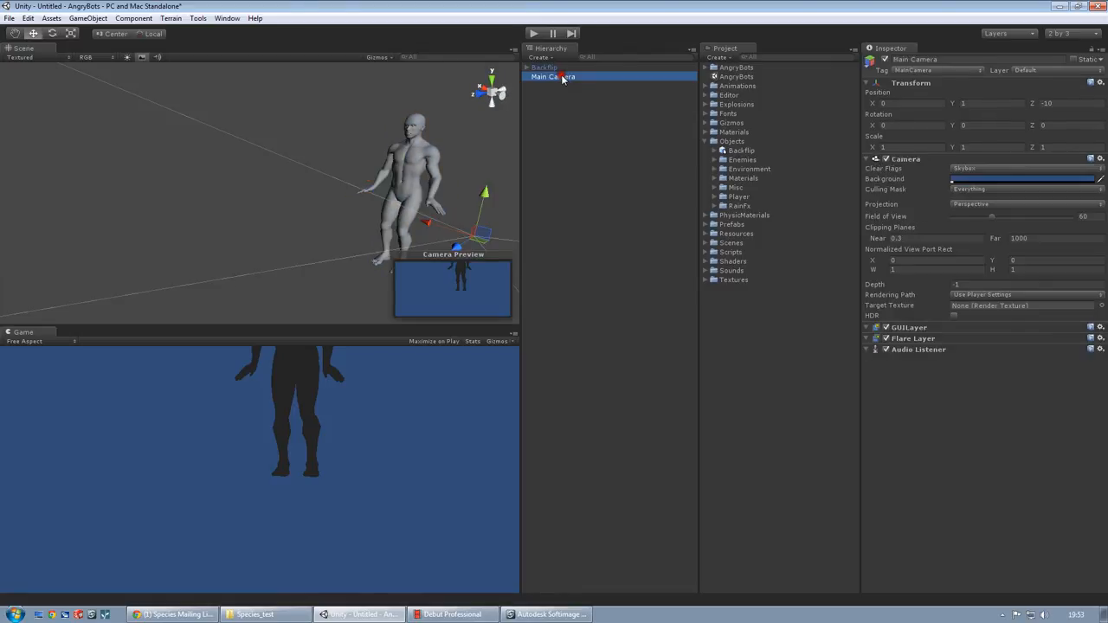
pyautogui.click(88, 18)
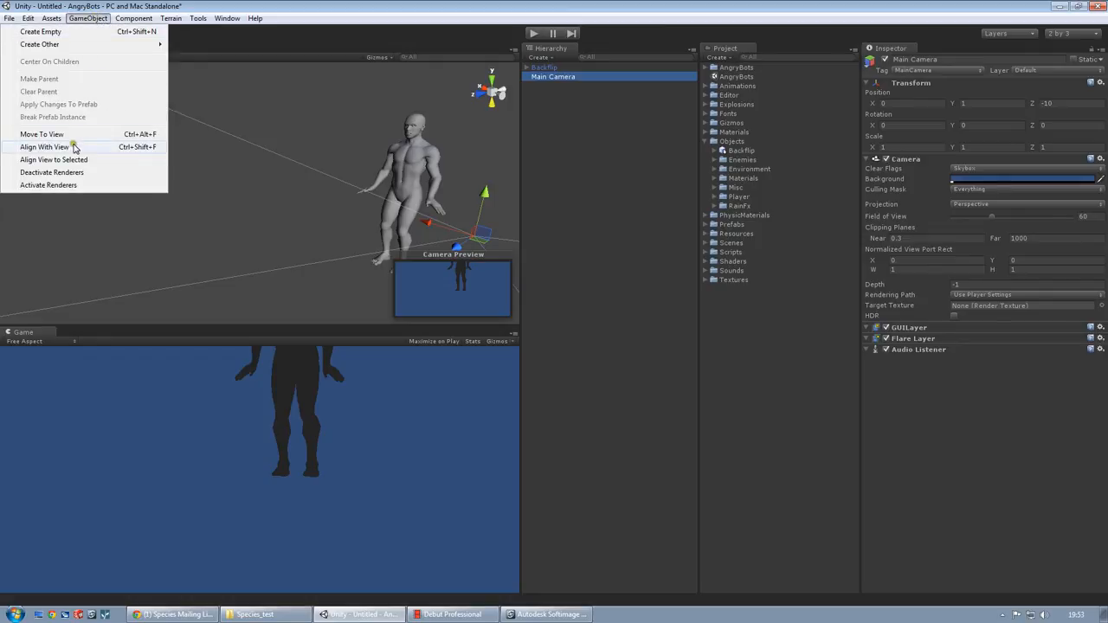
pyautogui.click(44, 146)
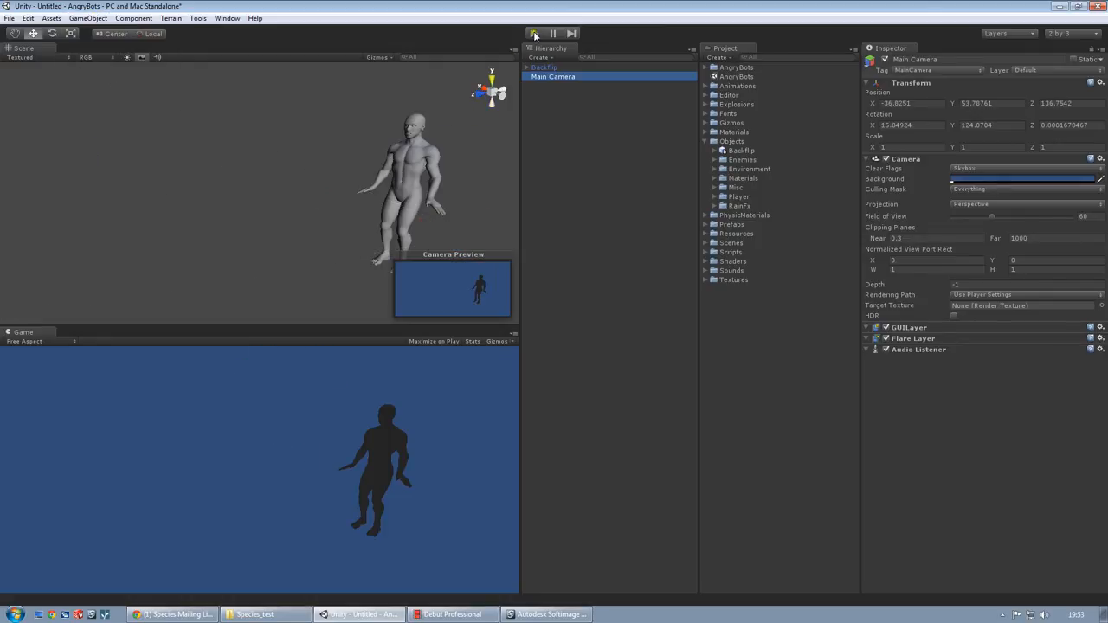
pyautogui.click(534, 33)
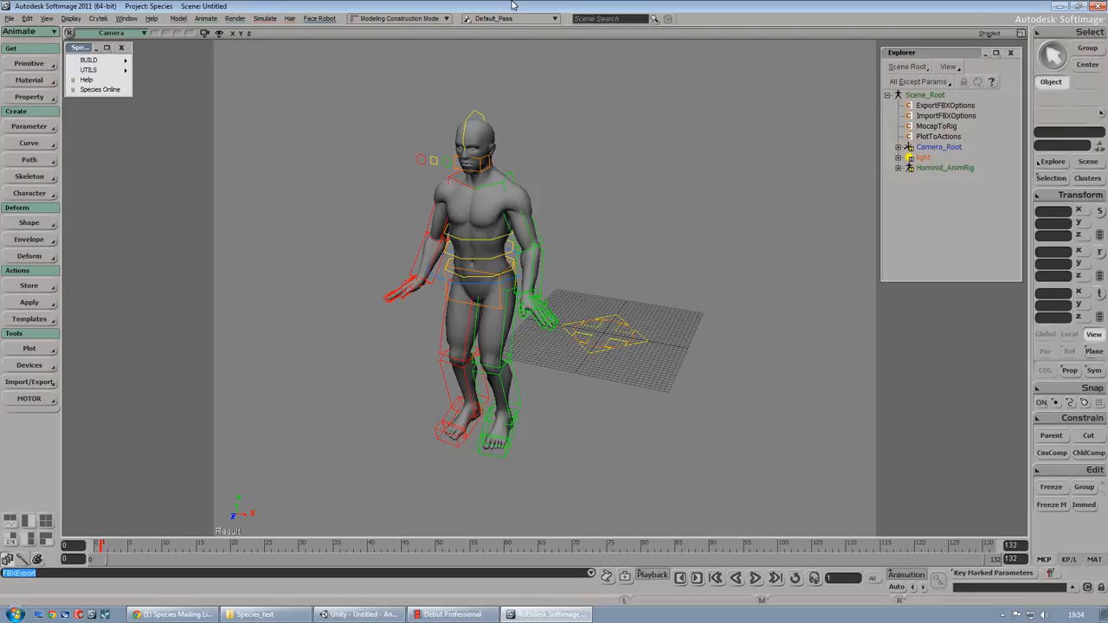
pyautogui.moveTo(489, 502)
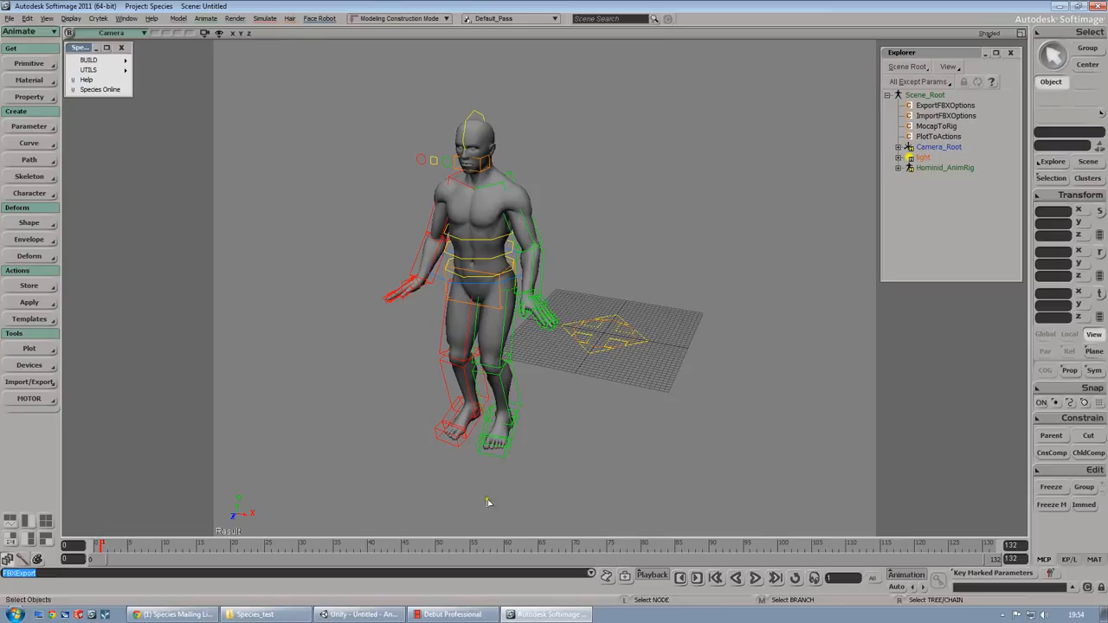